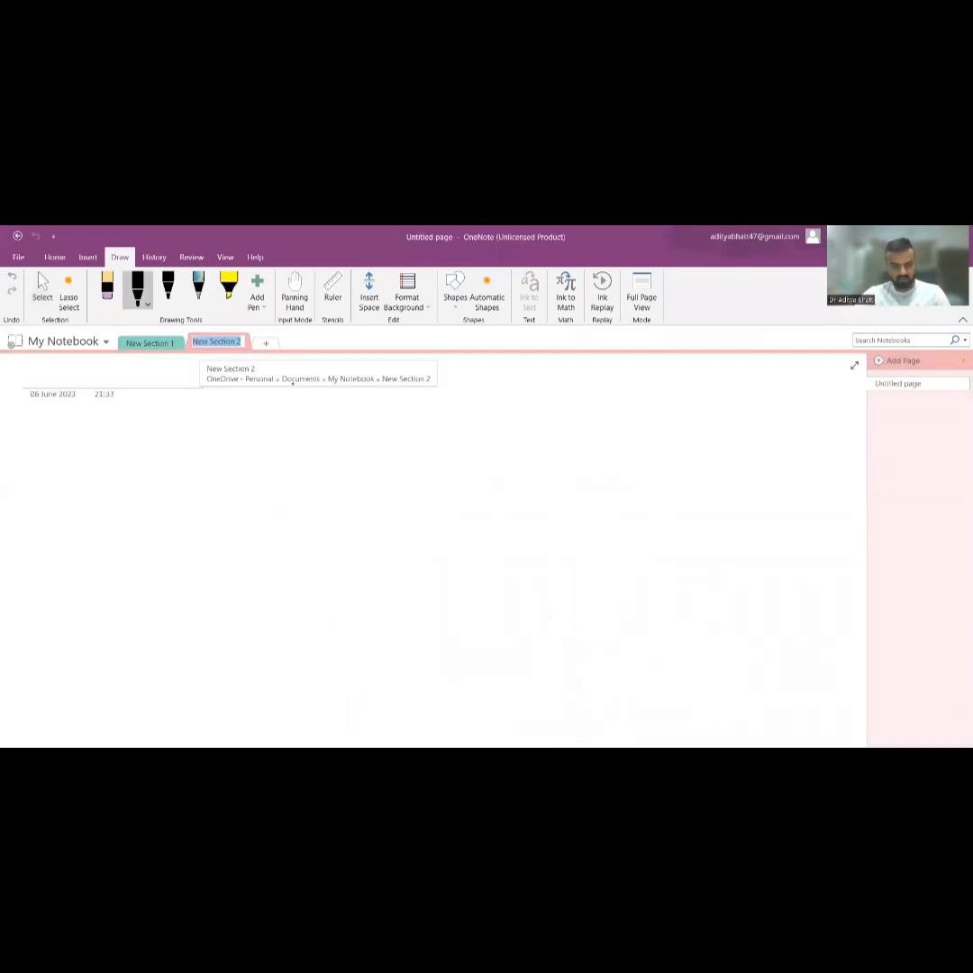
# - Draw a large oval cell outline with Ca2+ written near its bottom
pyautogui.moveTo(333, 536); pyautogui.dragTo(293, 708)
pyautogui.write('car')
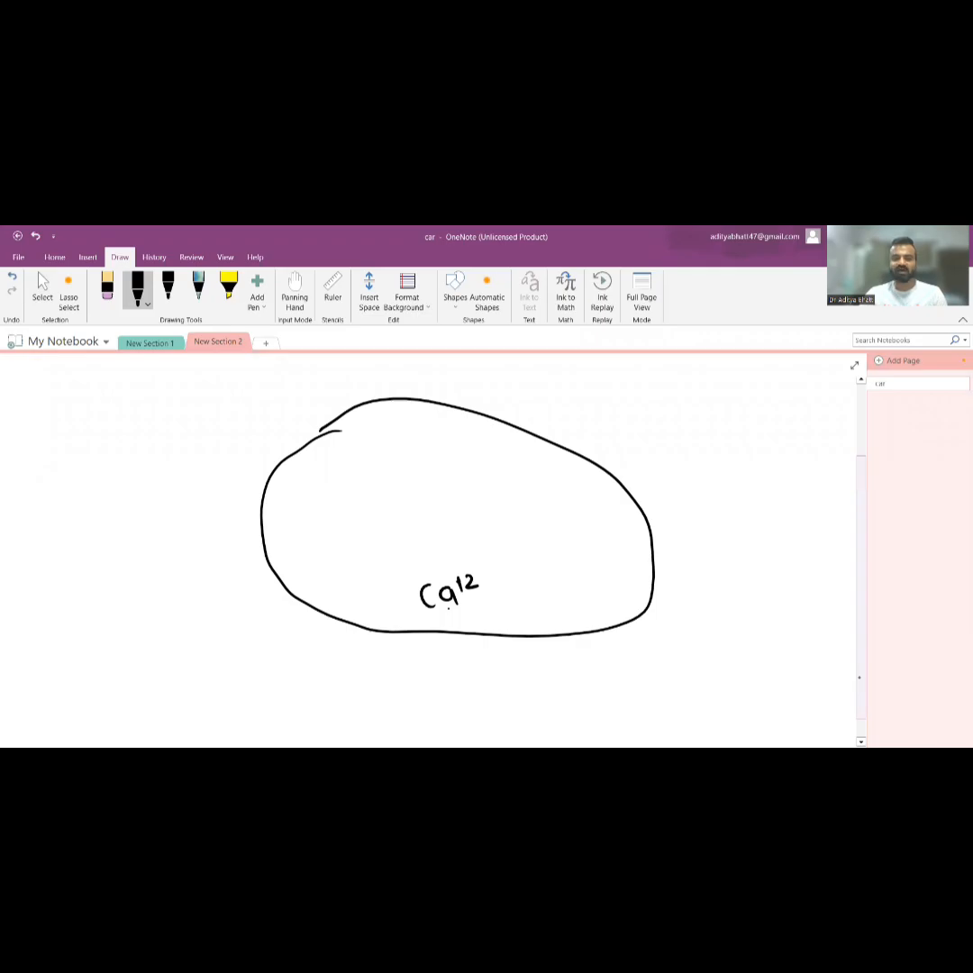
# - Draw Ca2+ to vasodilation, write PPHN, and add circled-plus arrows from cAMP and cGMP
pyautogui.moveTo(446, 631); pyautogui.dragTo(446, 685)
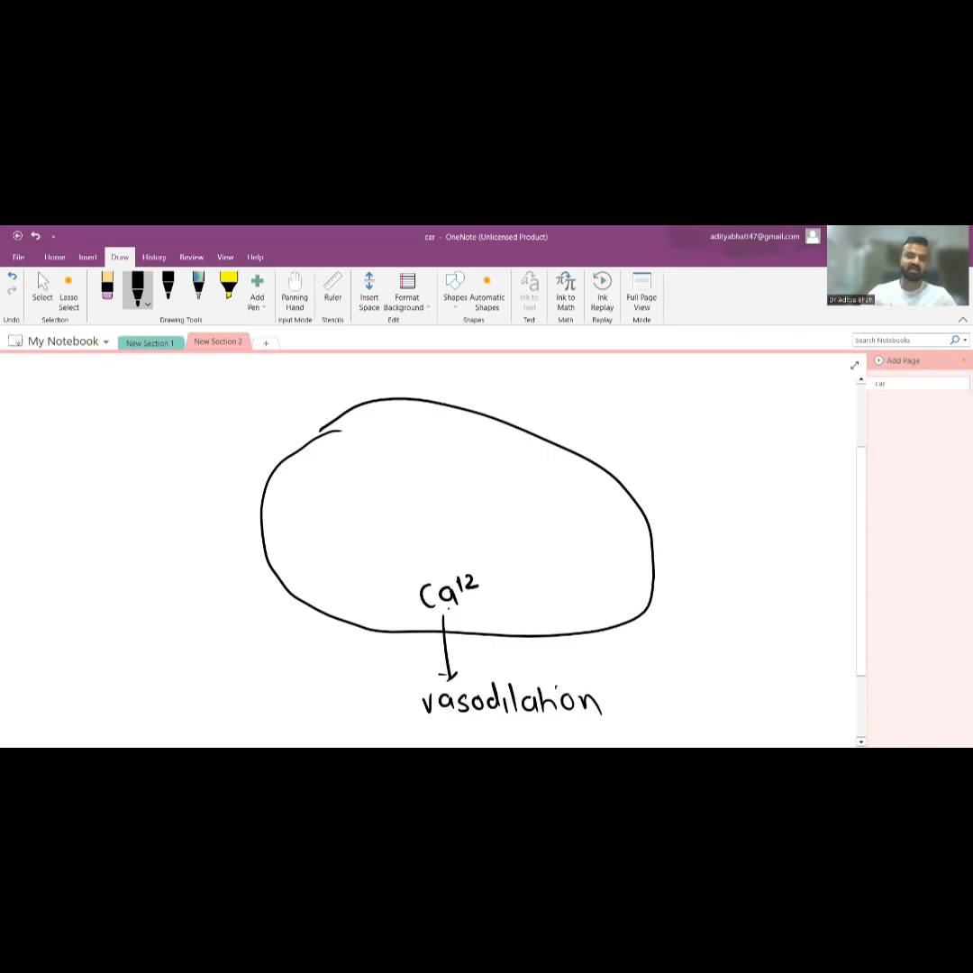
pyautogui.write('PPHN')
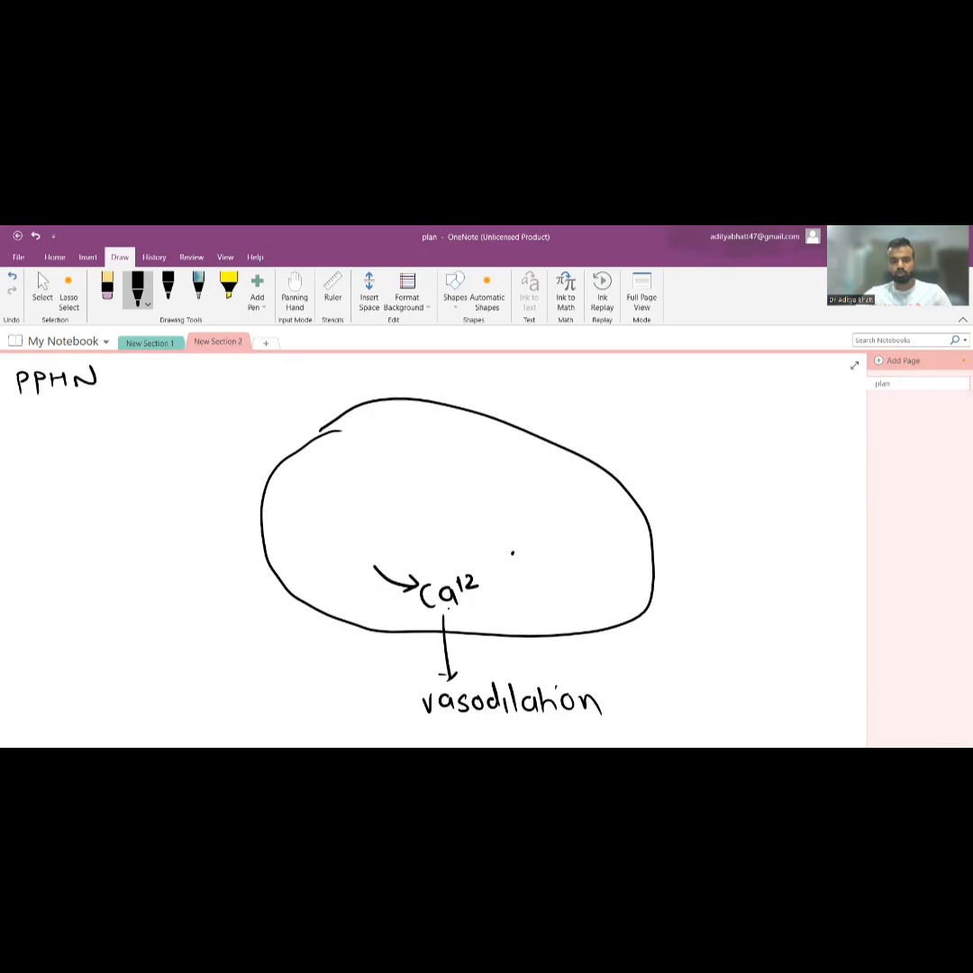
pyautogui.moveTo(487, 554); pyautogui.dragTo(505, 594)
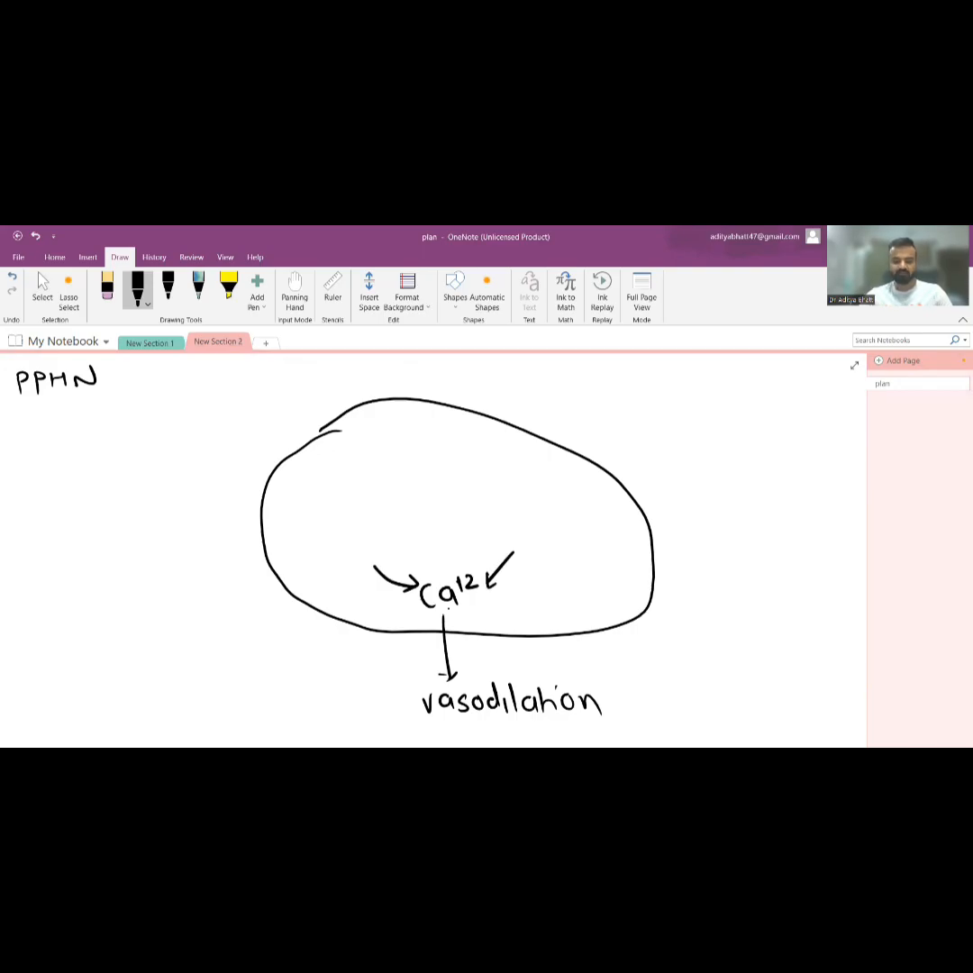
pyautogui.moveTo(505, 581); pyautogui.dragTo(527, 568)
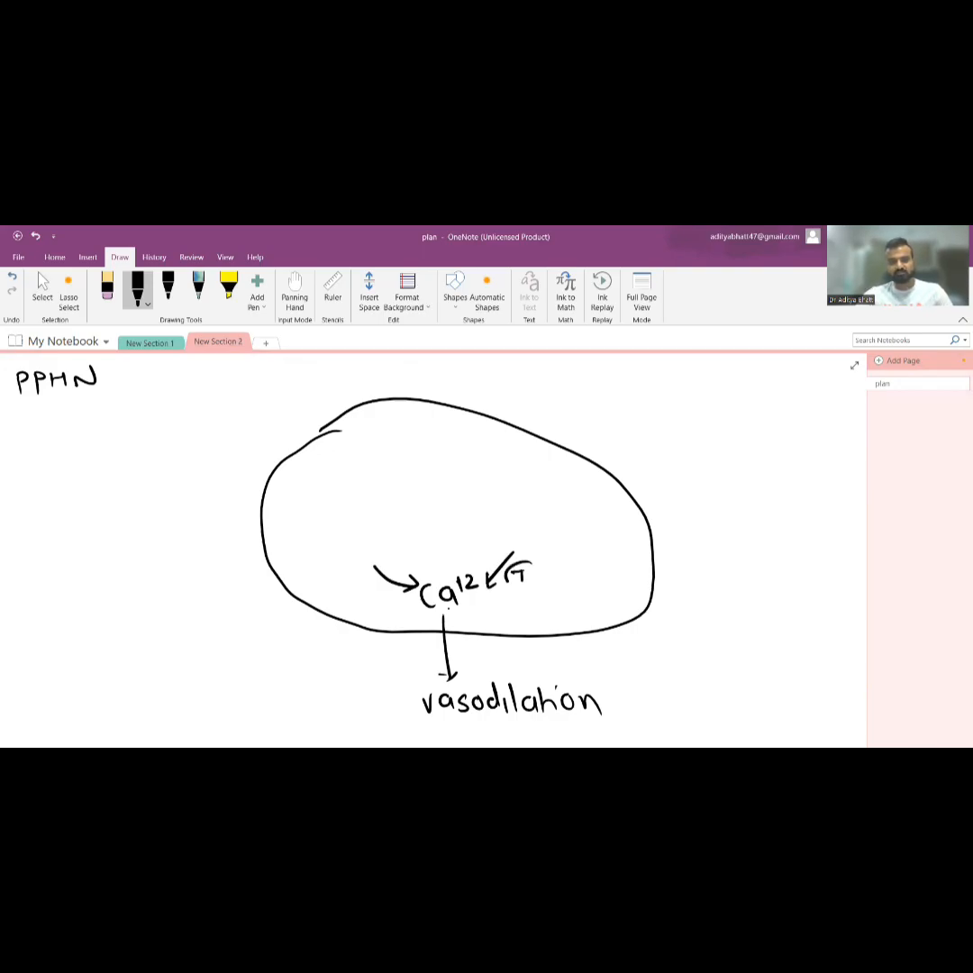
pyautogui.moveTo(513, 577); pyautogui.dragTo(531, 577)
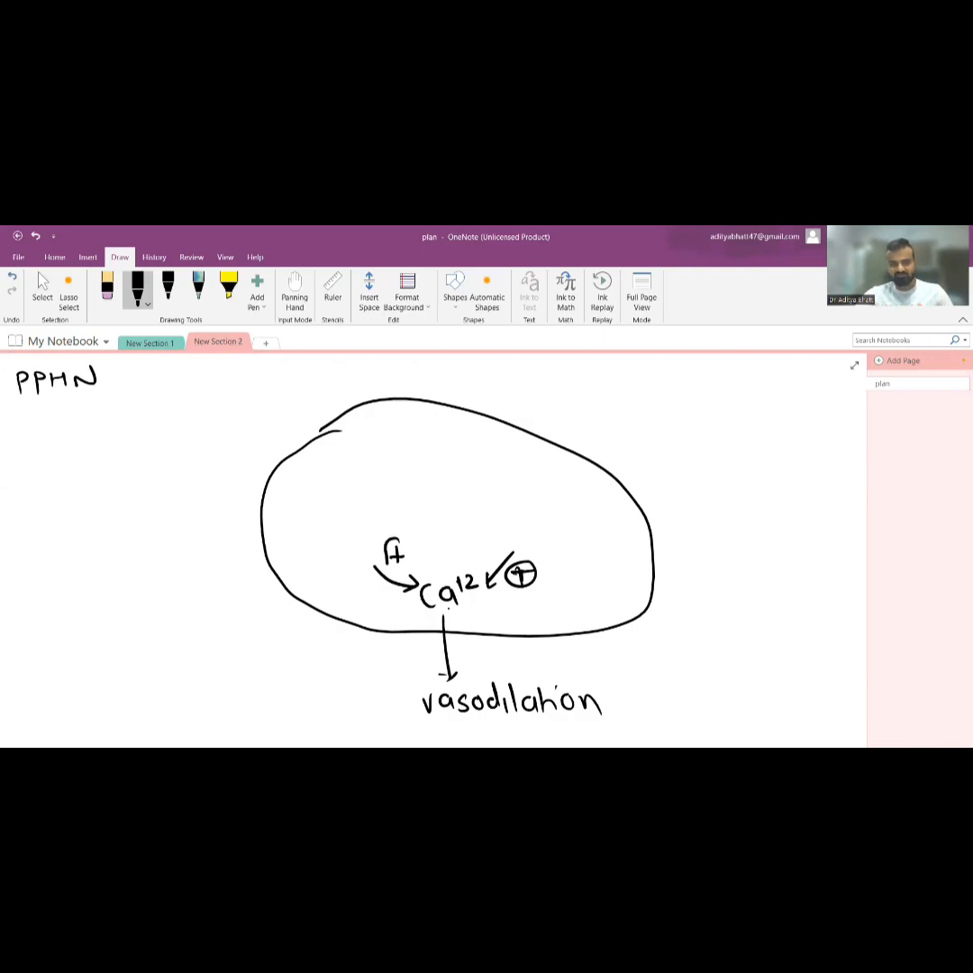
pyautogui.moveTo(383, 563); pyautogui.dragTo(406, 541)
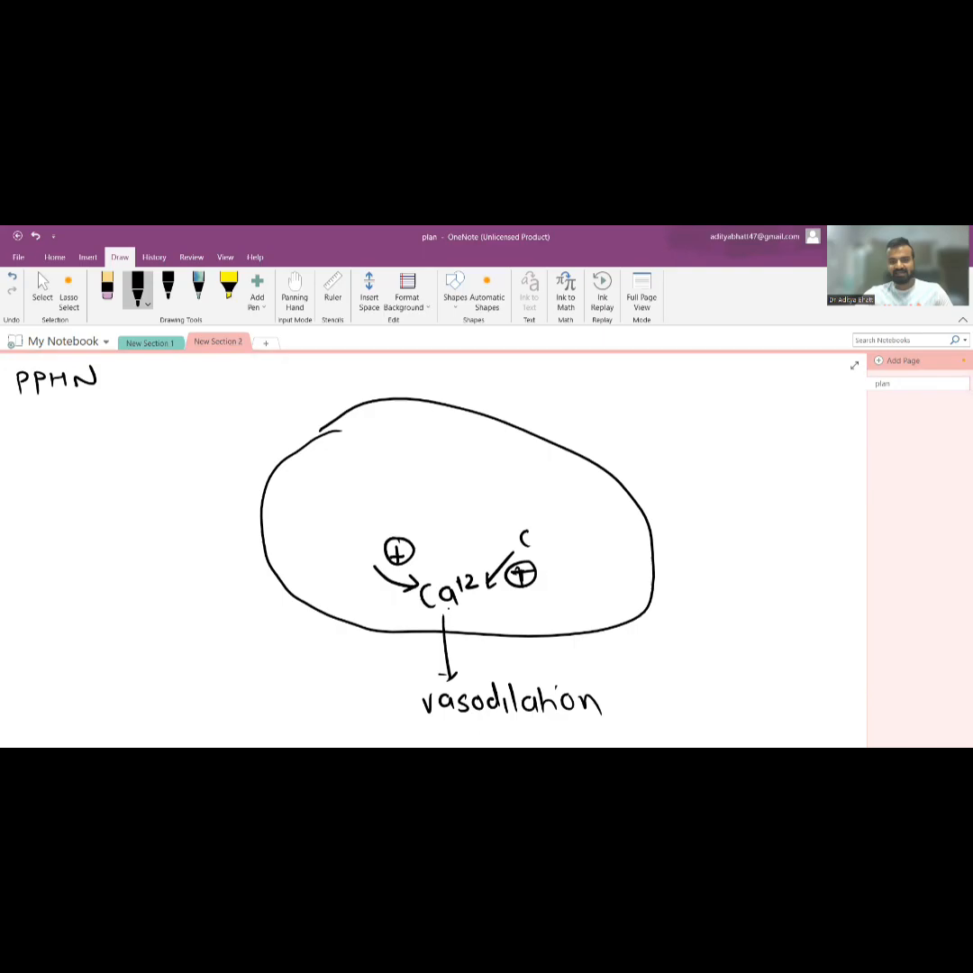
pyautogui.write('GMP')
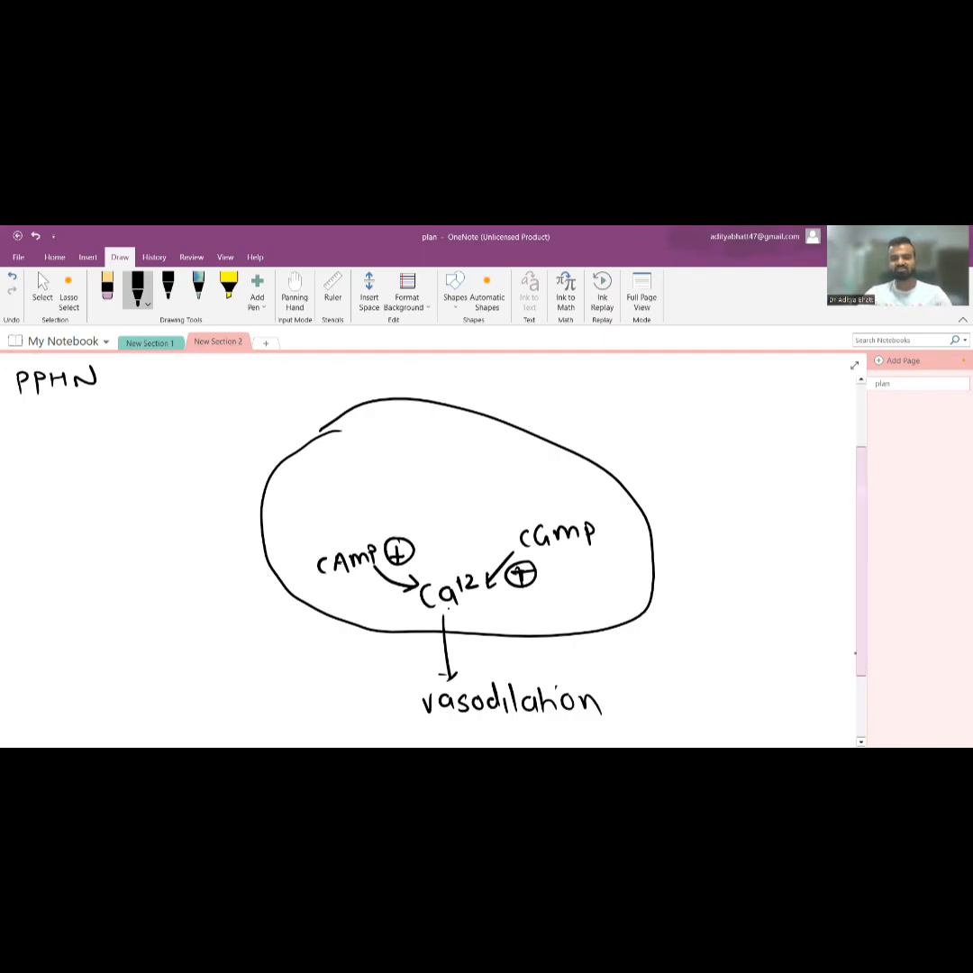
# - Write eNO entering at sGC, with an arrow from sGC down to cGMP
pyautogui.scroll(3)
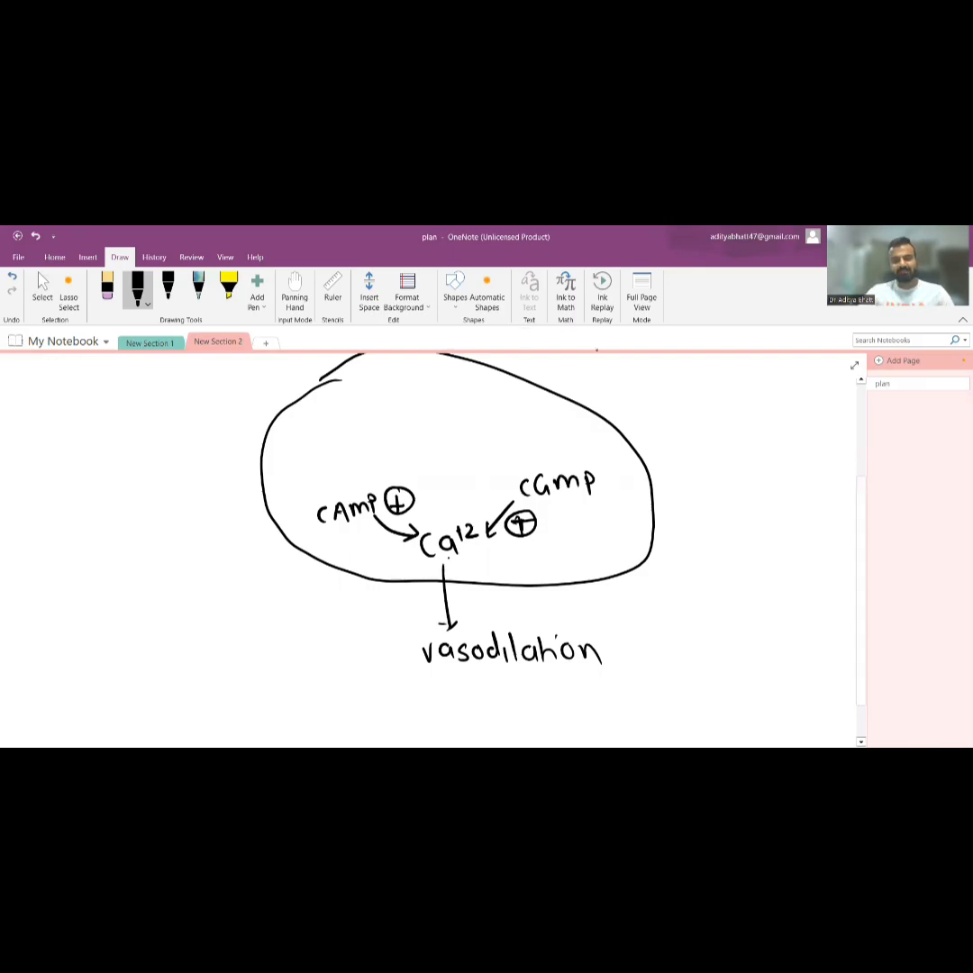
pyautogui.moveTo(547, 424); pyautogui.dragTo(545, 454)
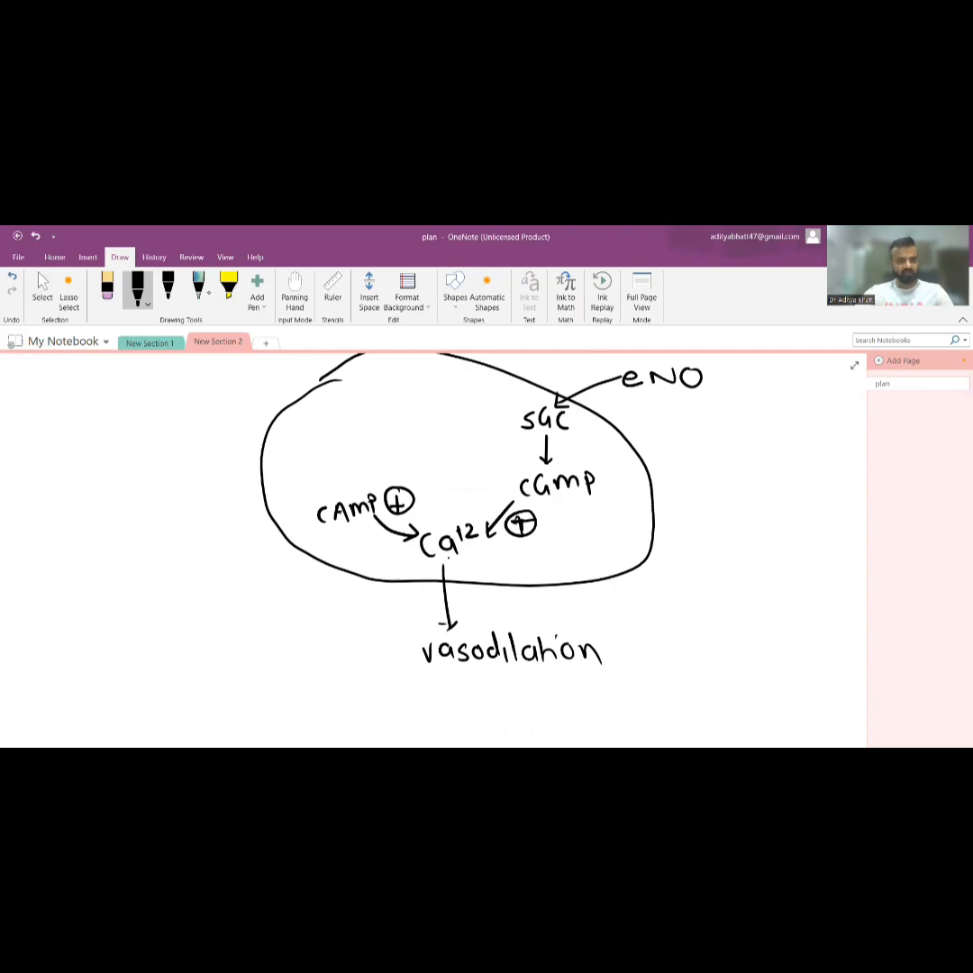
# - Box eNO in red numbered 1, then add a black arrow from cGMP to MI
pyautogui.click(138, 288)
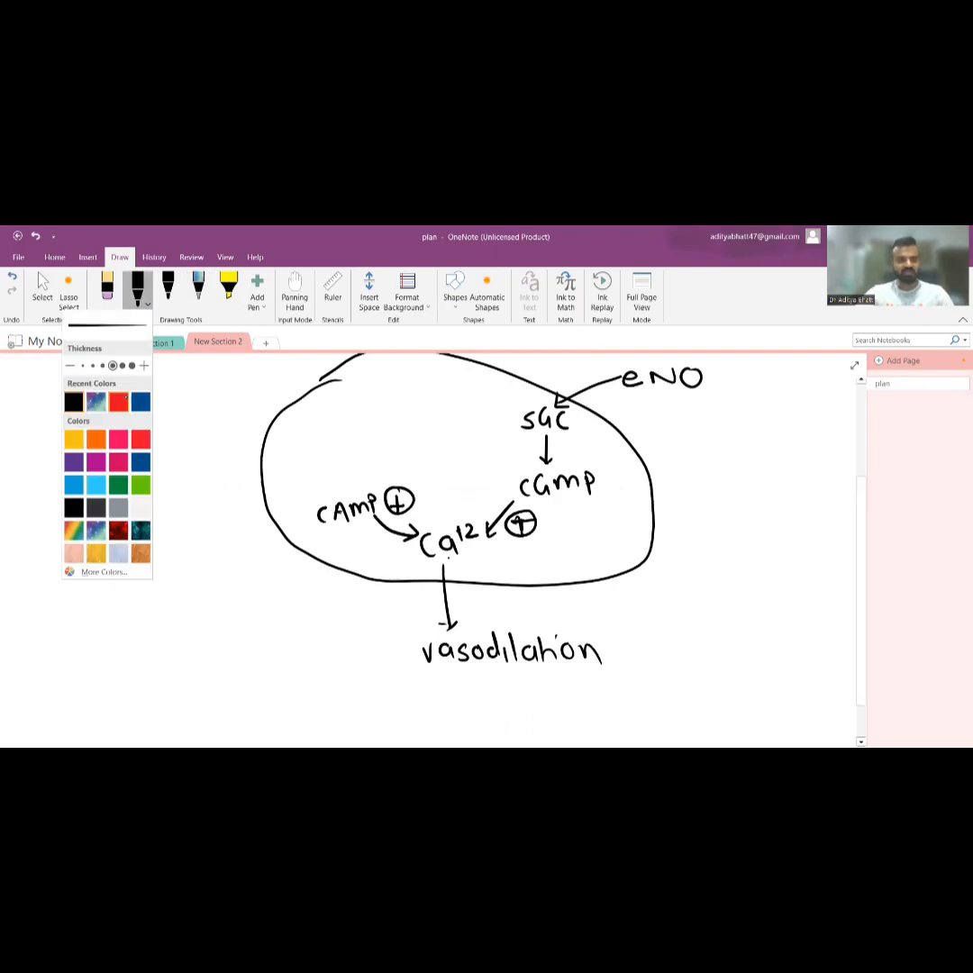
pyautogui.click(118, 401)
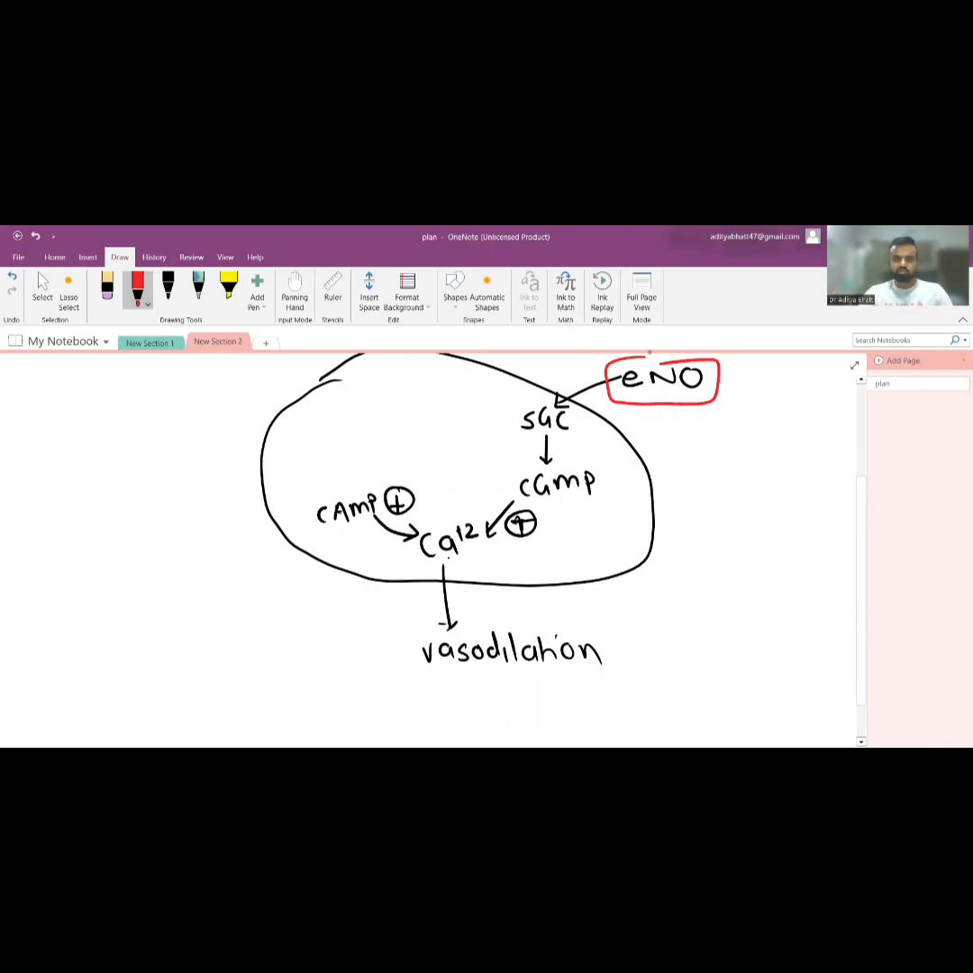
pyautogui.moveTo(734, 378); pyautogui.dragTo(757, 383)
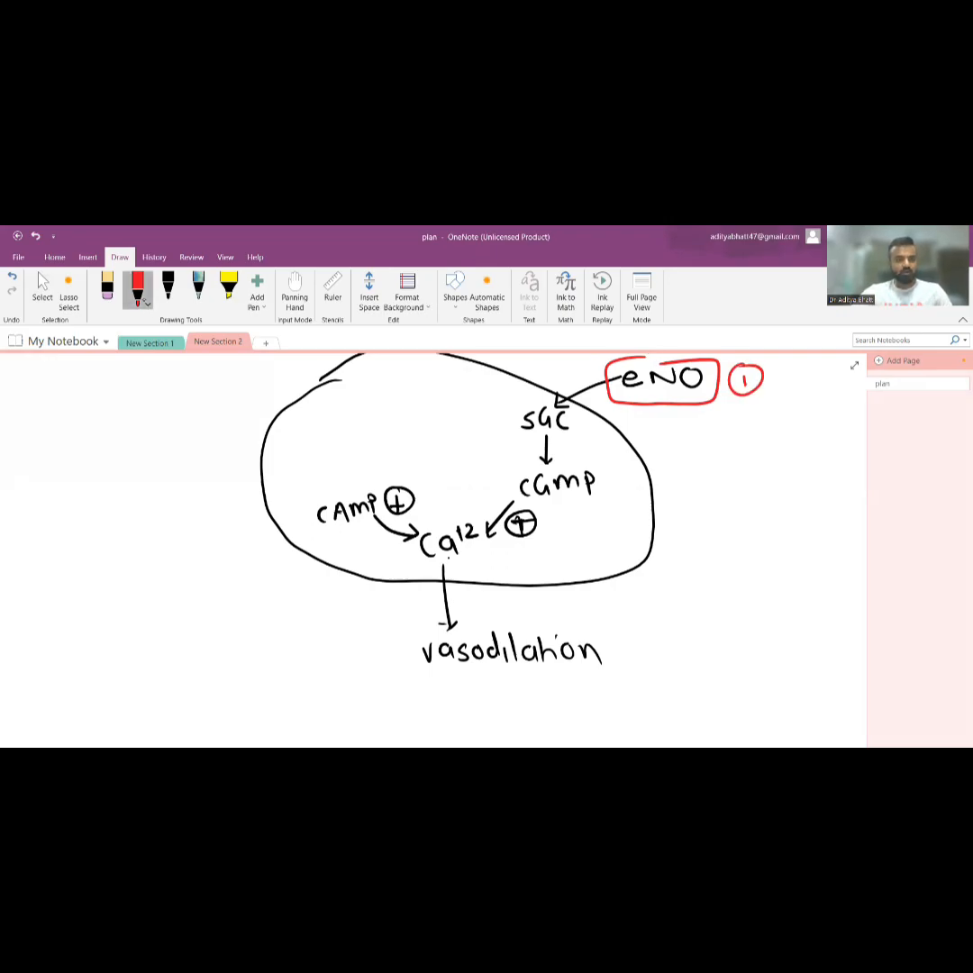
pyautogui.click(146, 304)
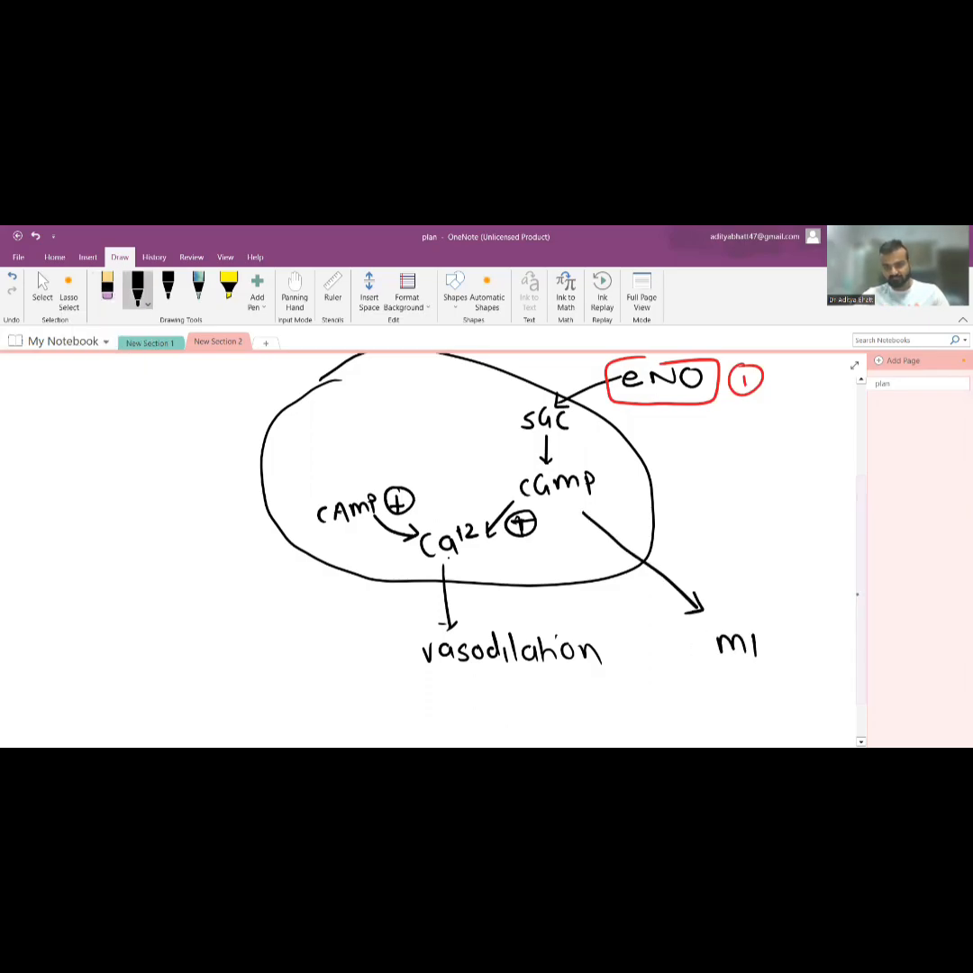
# - Add PDE5 inhibited by red-boxed sildenafil (2), plus PGI2, PGE2 and Alprostadil arrows
pyautogui.moveTo(712, 644); pyautogui.dragTo(698, 640)
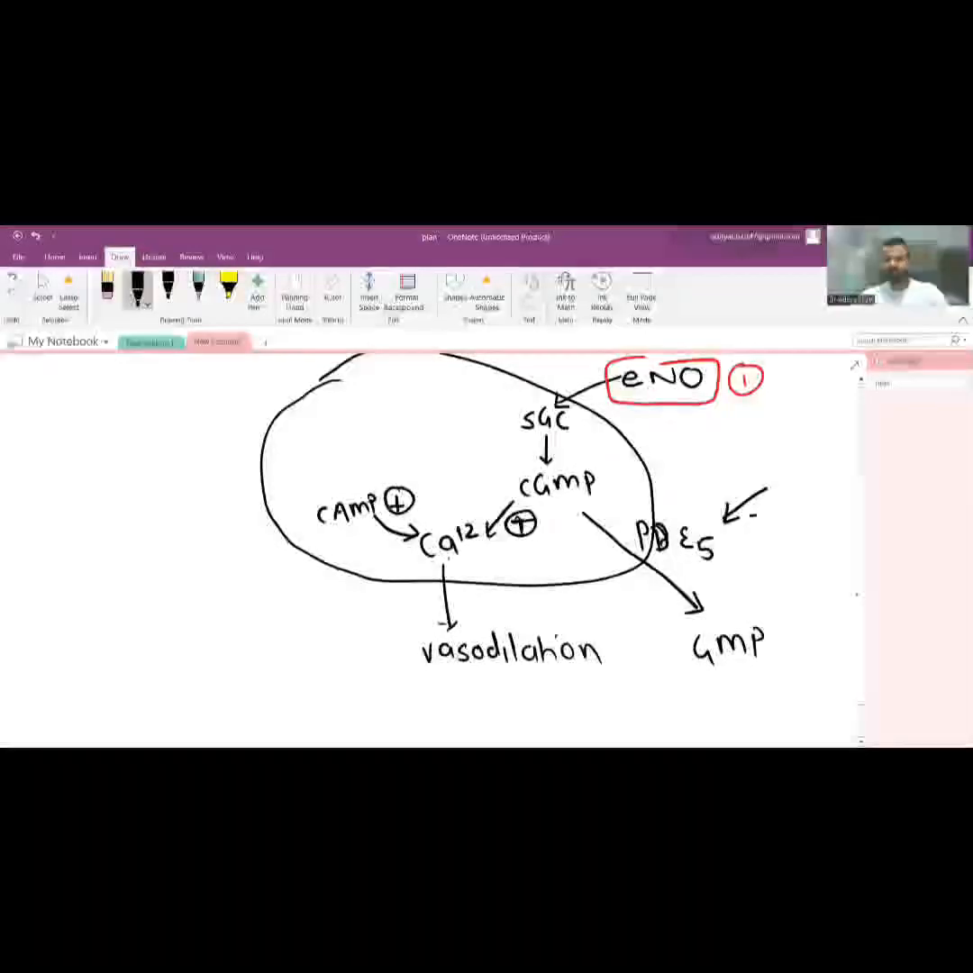
pyautogui.moveTo(738, 515); pyautogui.dragTo(761, 518)
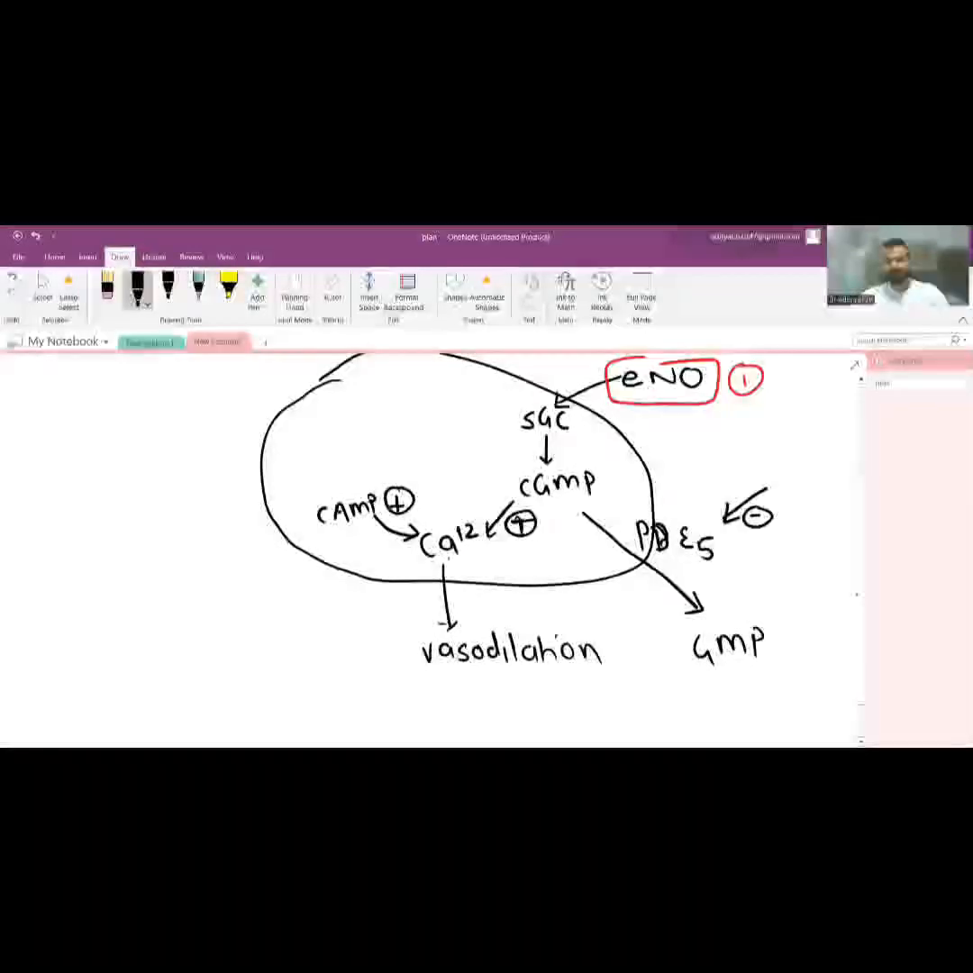
pyautogui.write('sild.')
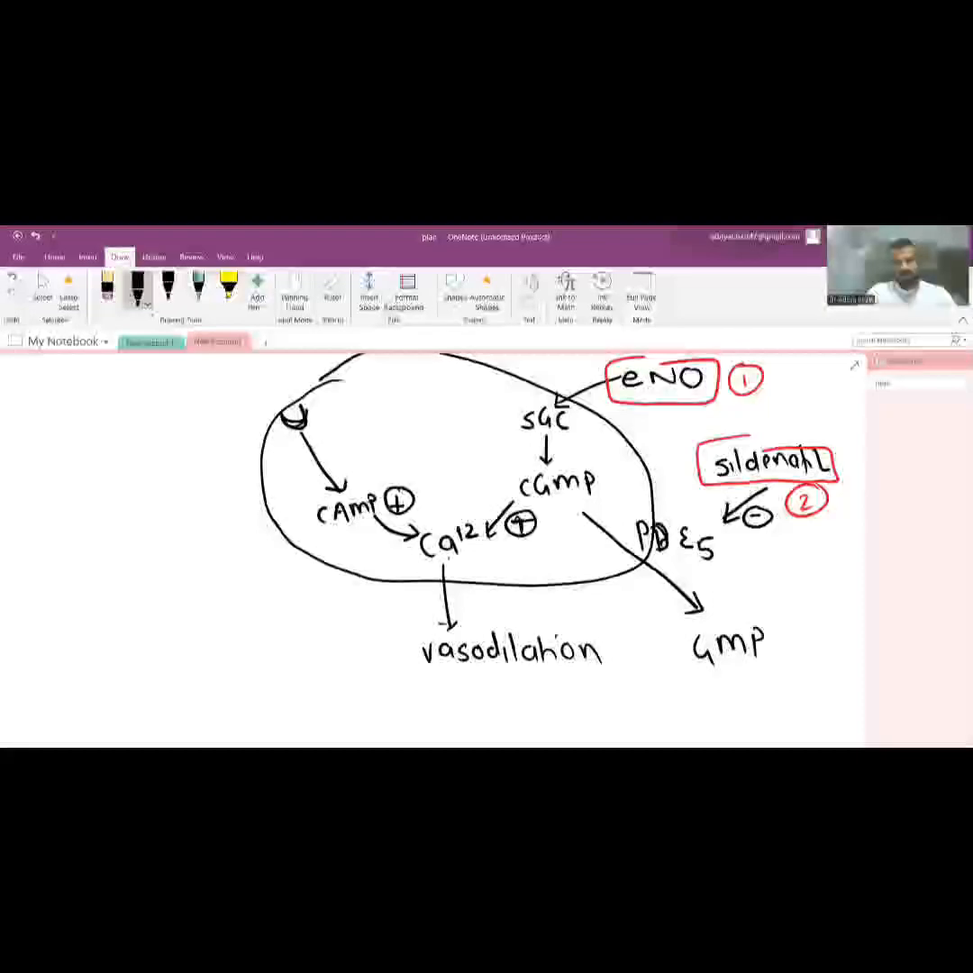
pyautogui.moveTo(118, 403); pyautogui.dragTo(239, 404)
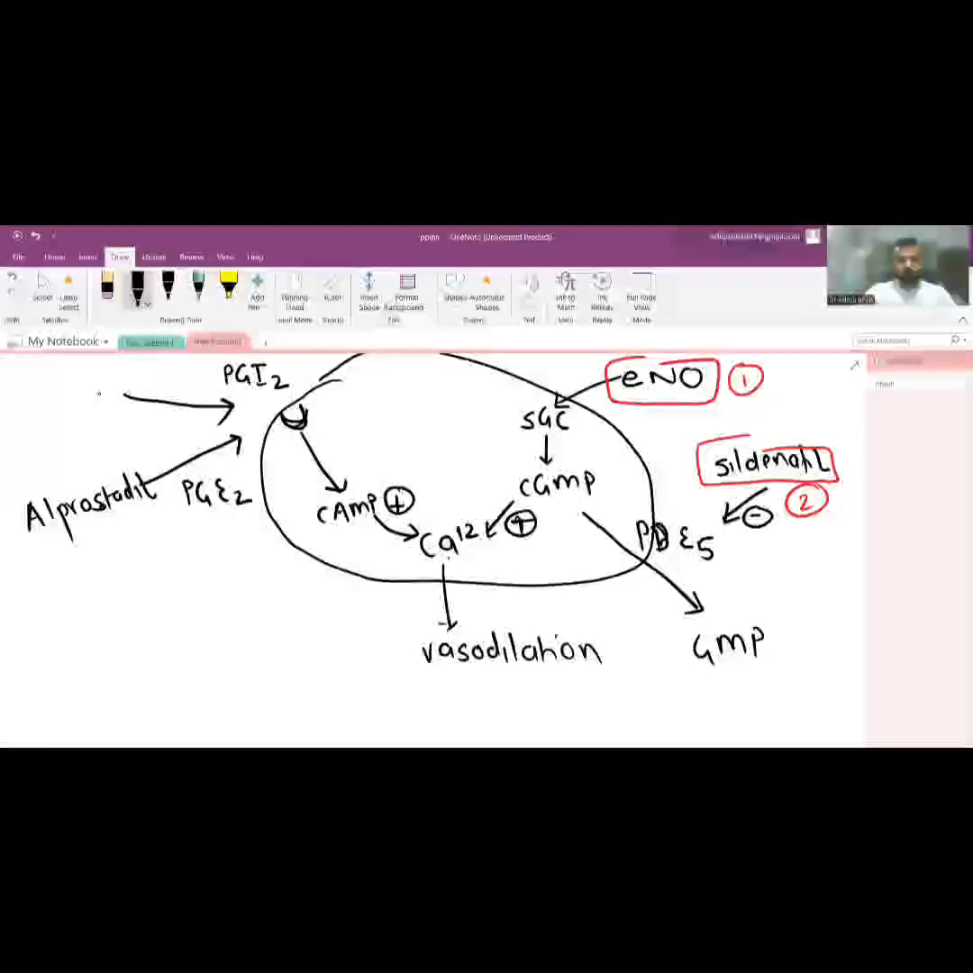
# - Circle Alprostadil in red as 3 and PGI2 as 4, then draw cAMP to AMP
pyautogui.click(139, 302)
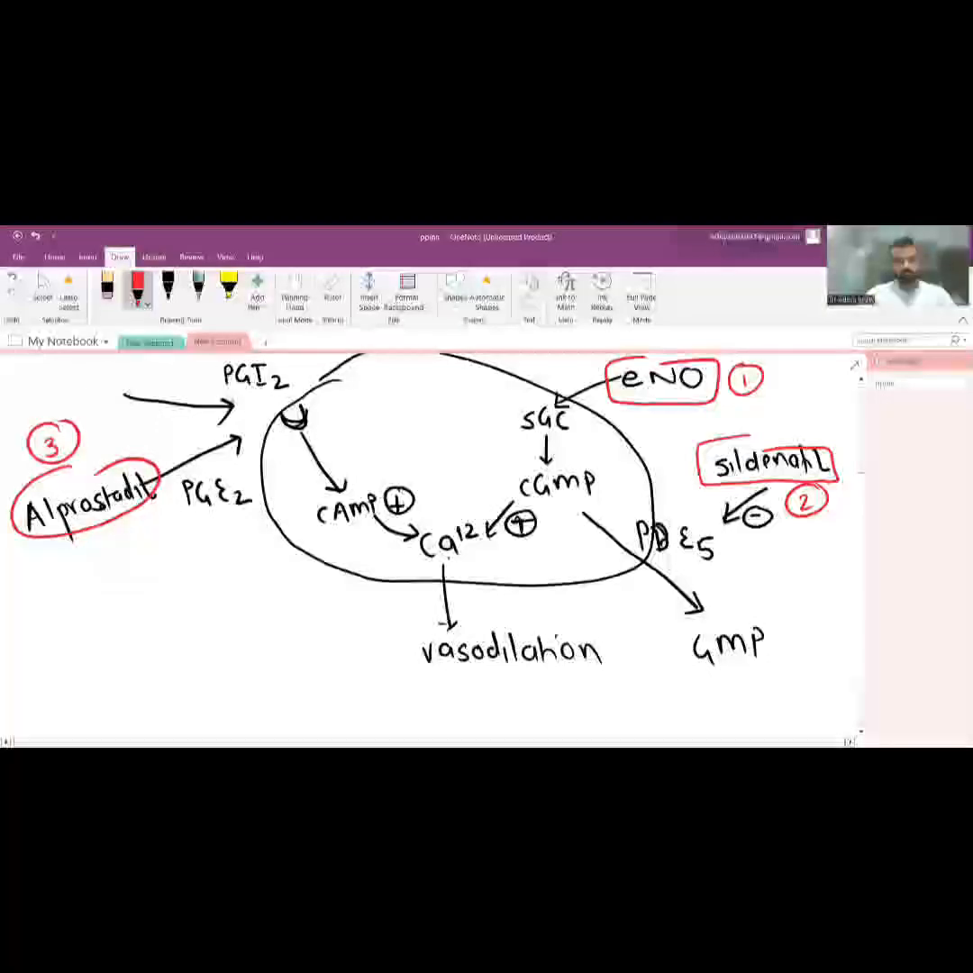
pyautogui.moveTo(207, 360); pyautogui.dragTo(297, 397)
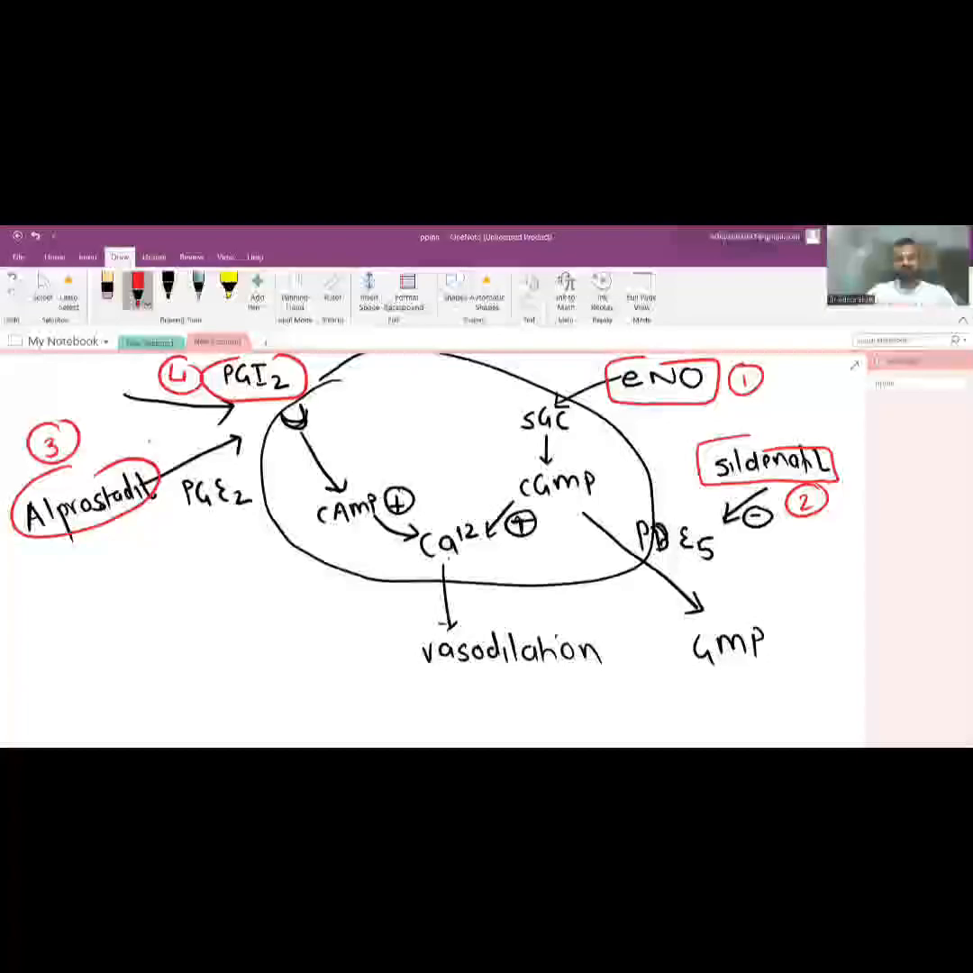
pyautogui.click(158, 288)
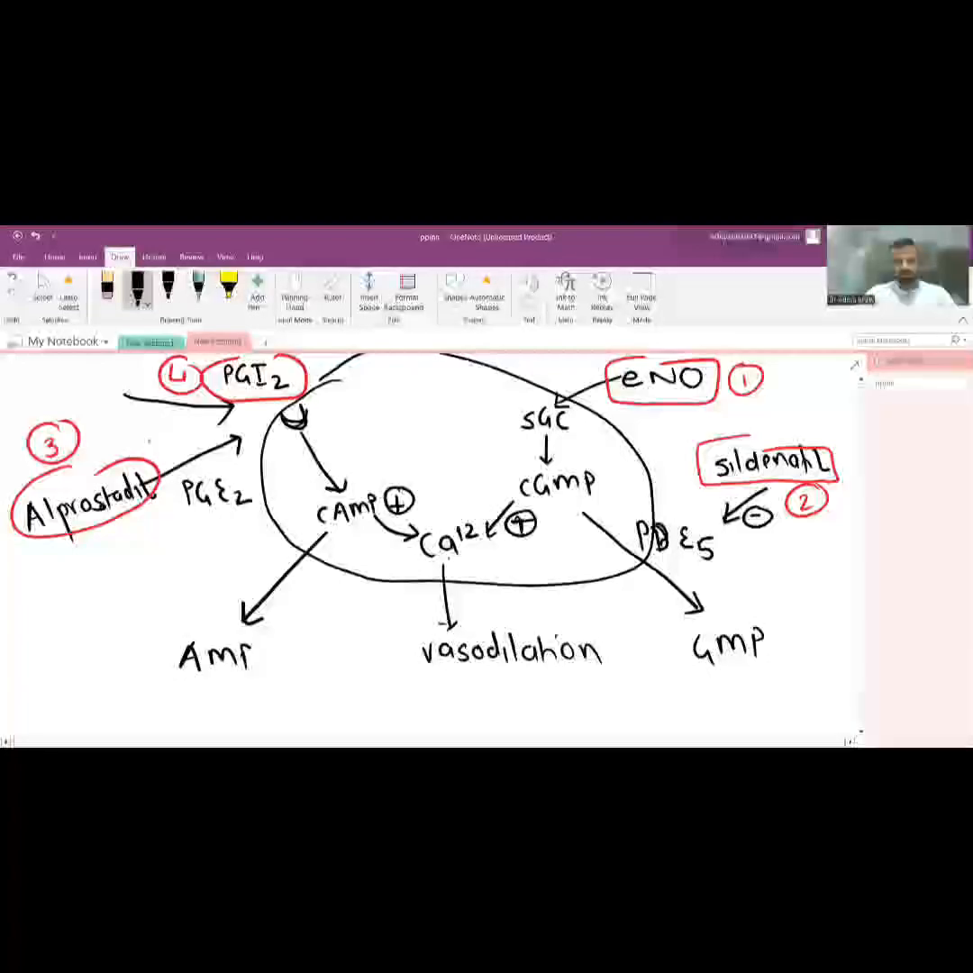
# - Add milrinone inhibiting PDE3 as drug 3 and a Bosentan arrow, then reselect black ink
pyautogui.write('P1')
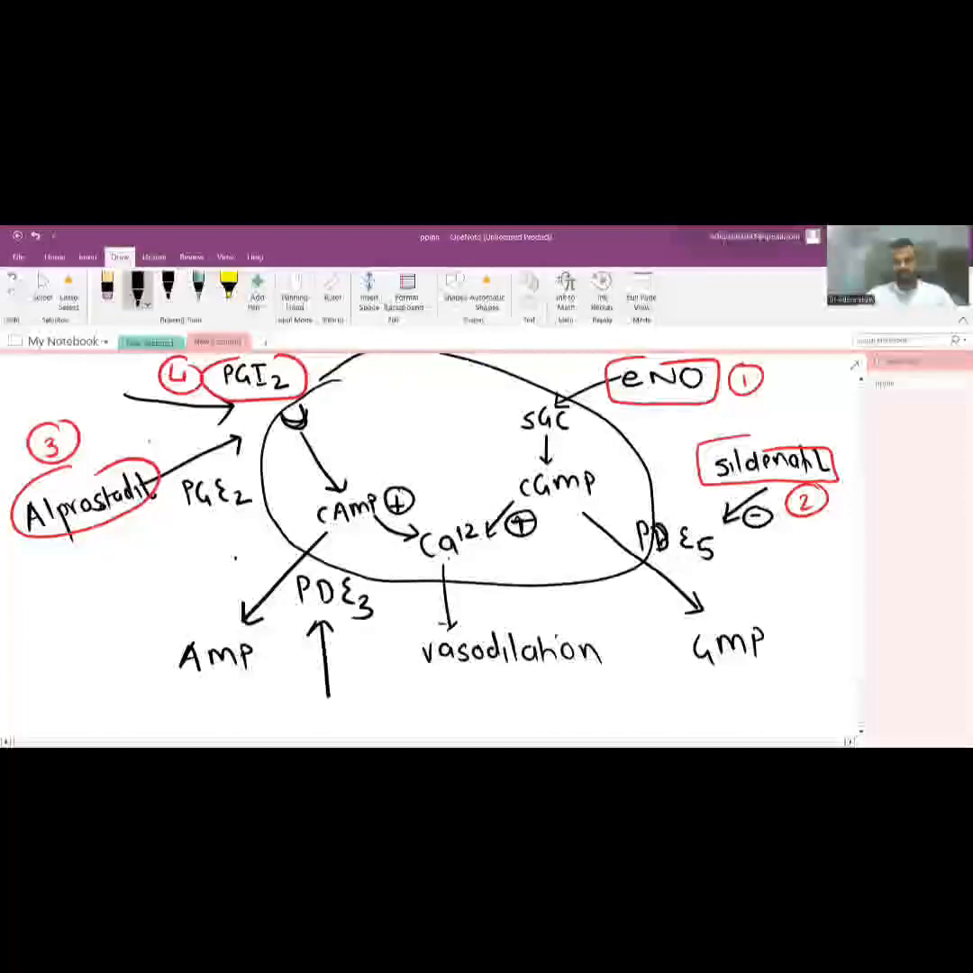
pyautogui.moveTo(338, 667); pyautogui.dragTo(370, 667)
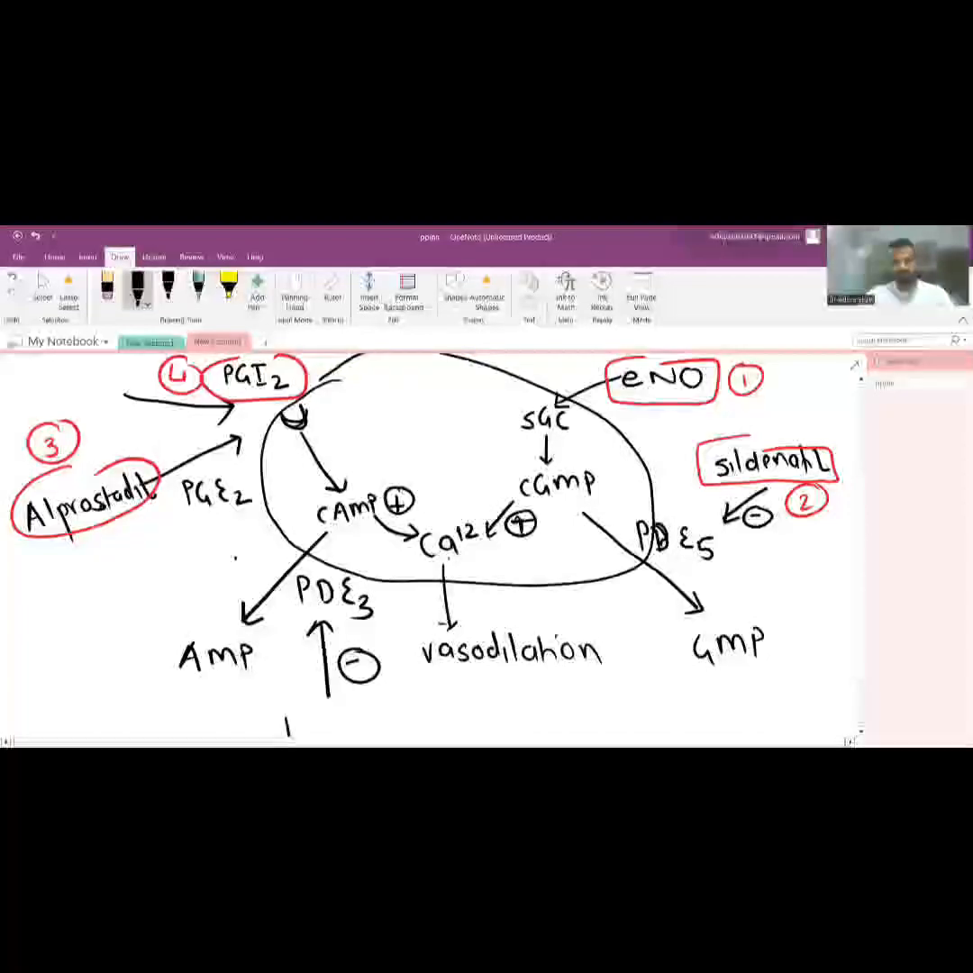
pyautogui.write('milri')
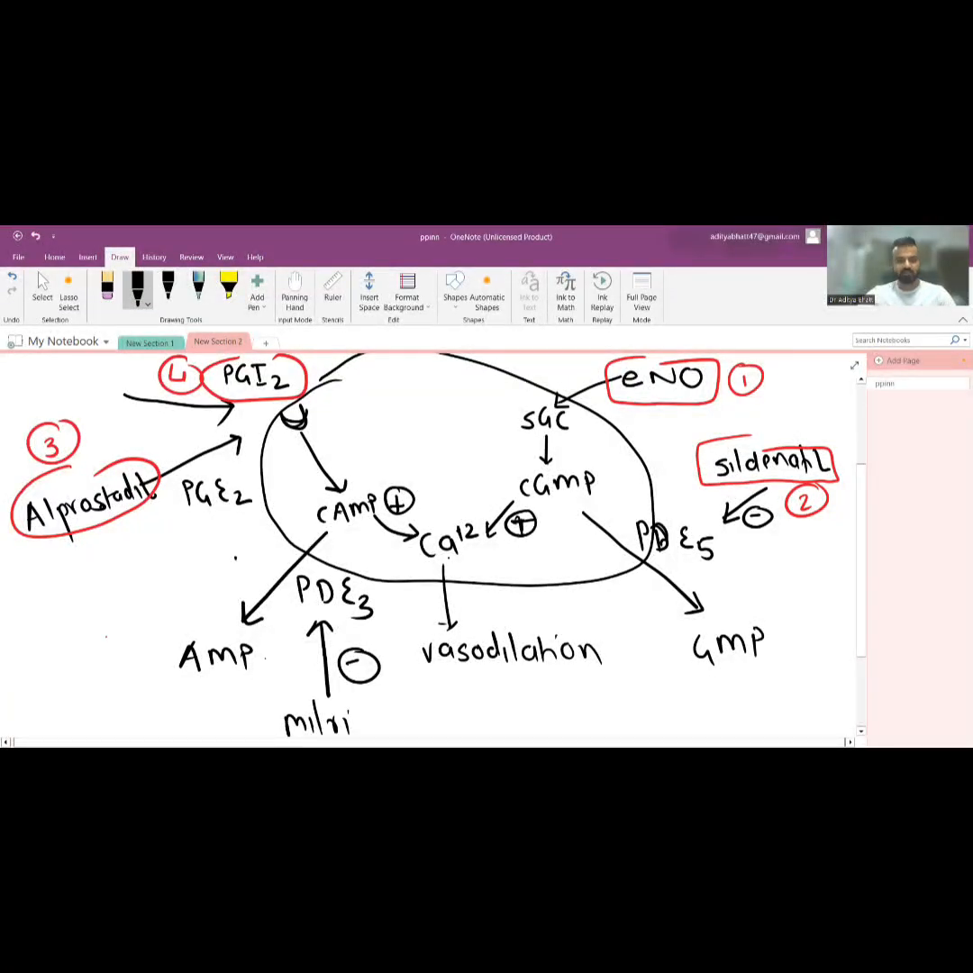
pyautogui.write('none')
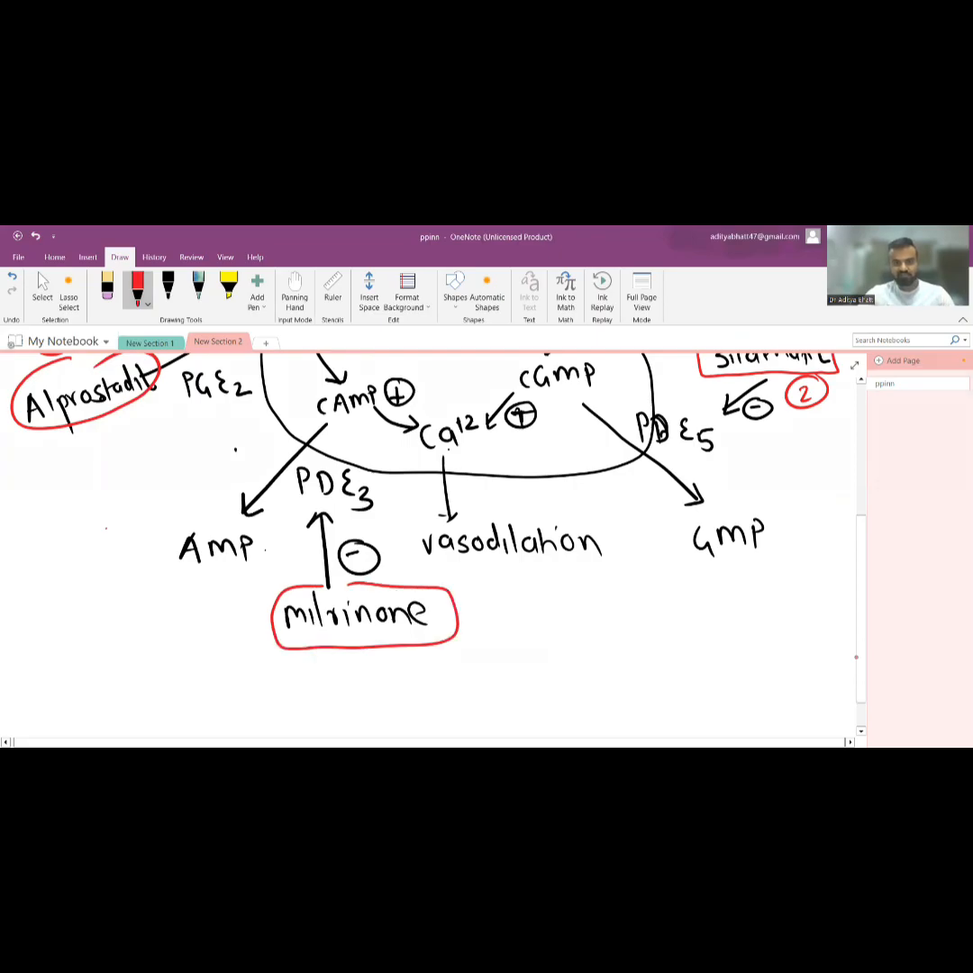
pyautogui.moveTo(468, 622); pyautogui.dragTo(491, 595)
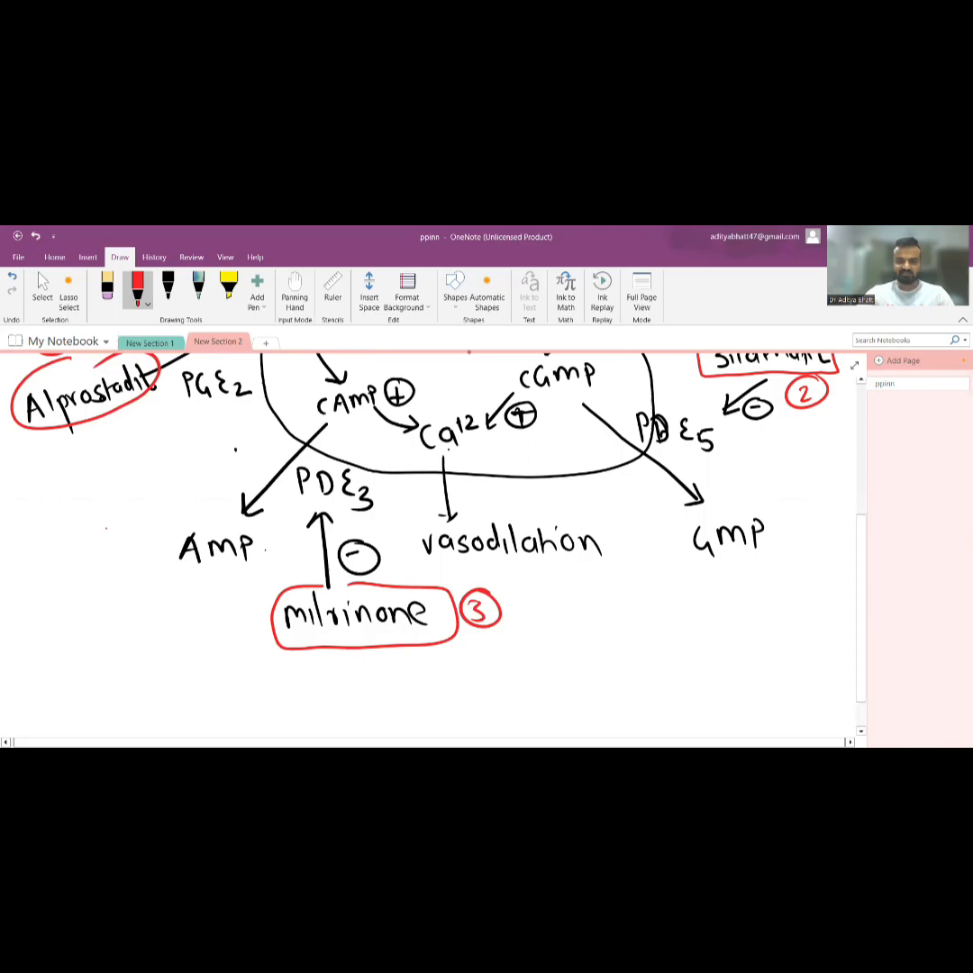
pyautogui.moveTo(618, 631); pyautogui.dragTo(622, 491)
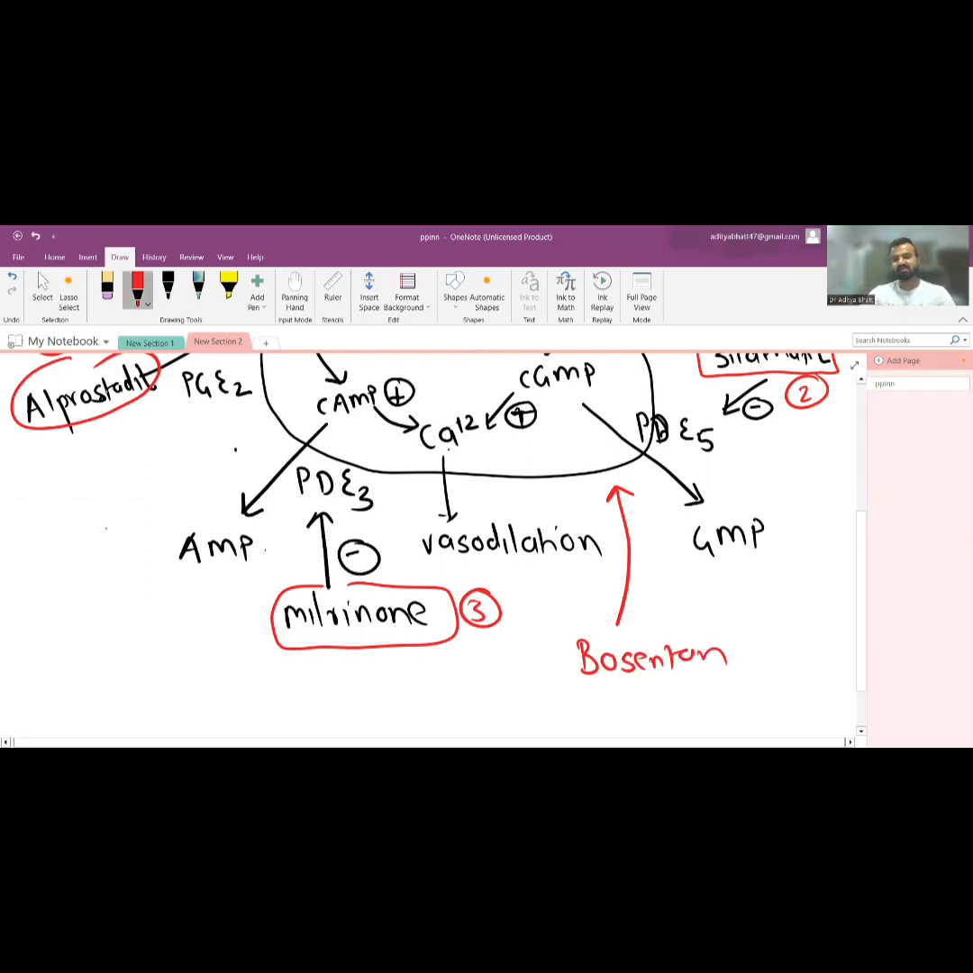
pyautogui.click(136, 288)
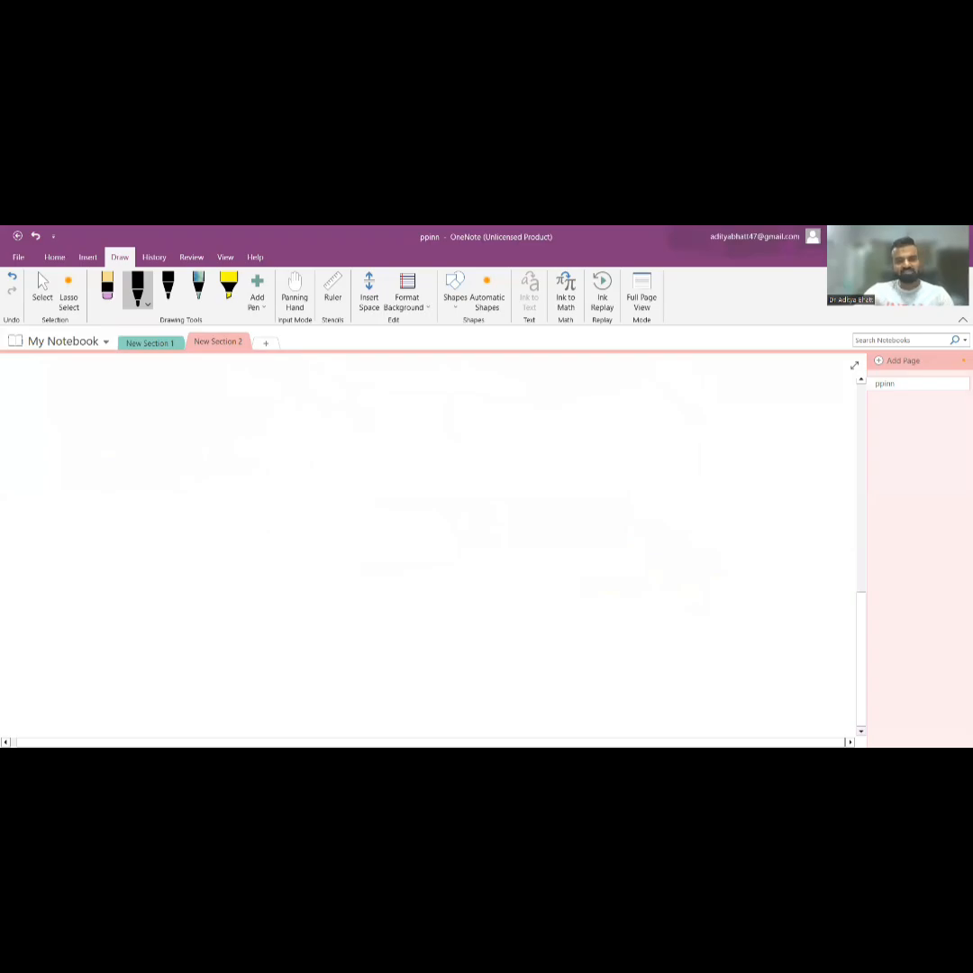
# - Write PPHN with four branches labelled NBP/NLVF, NBP/abLVF, abBP/NLVF and abBP/abLVF
pyautogui.moveTo(328, 423); pyautogui.dragTo(383, 424)
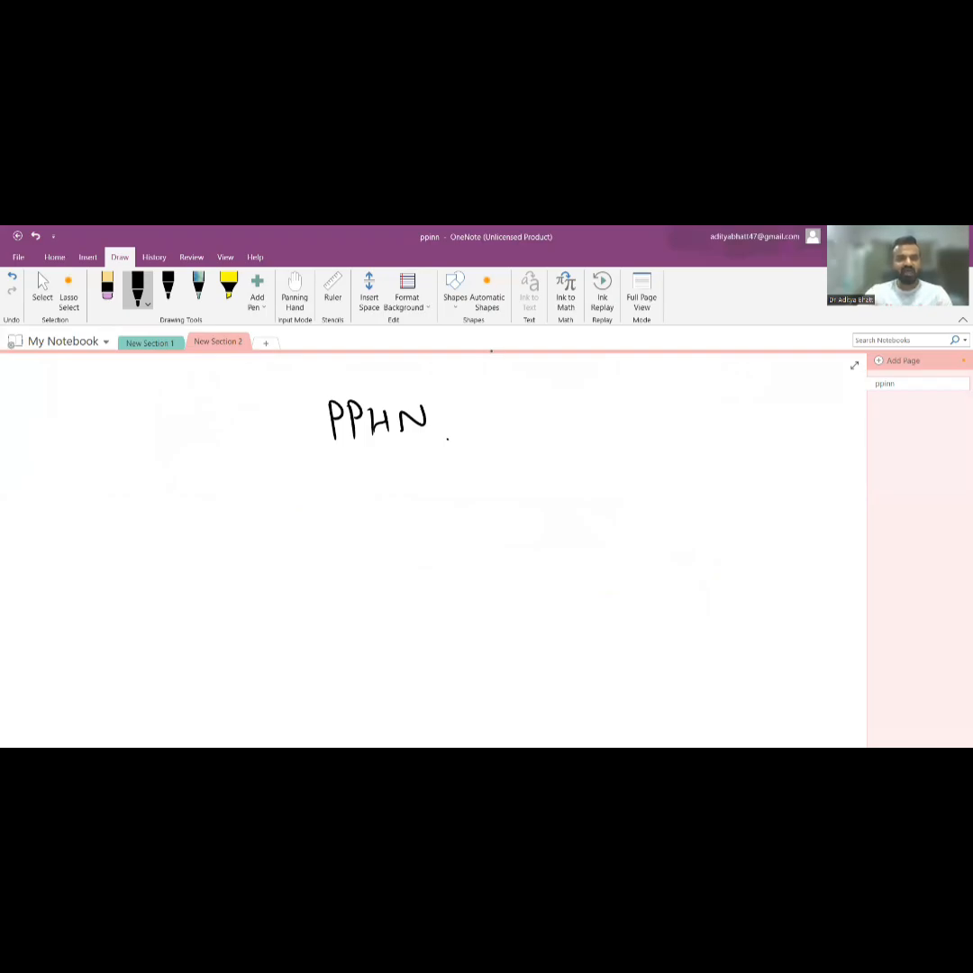
pyautogui.moveTo(167, 494); pyautogui.dragTo(325, 451)
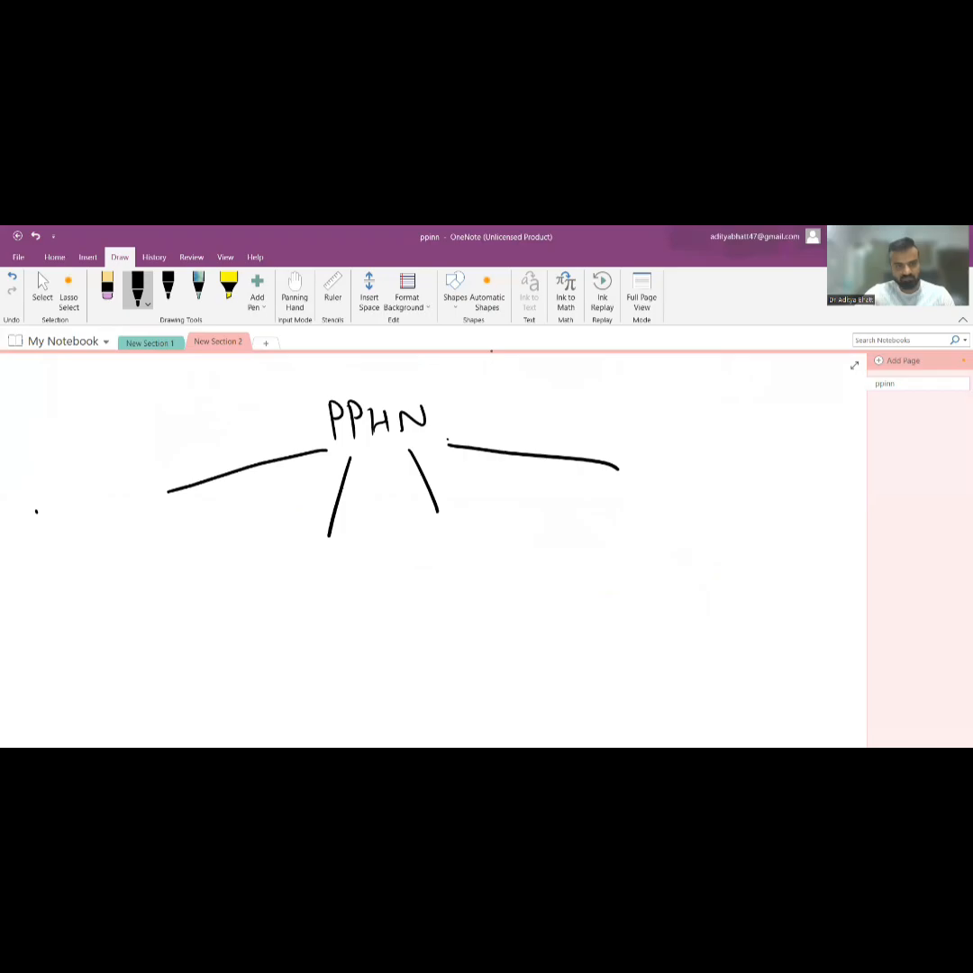
pyautogui.moveTo(36, 513); pyautogui.dragTo(95, 513)
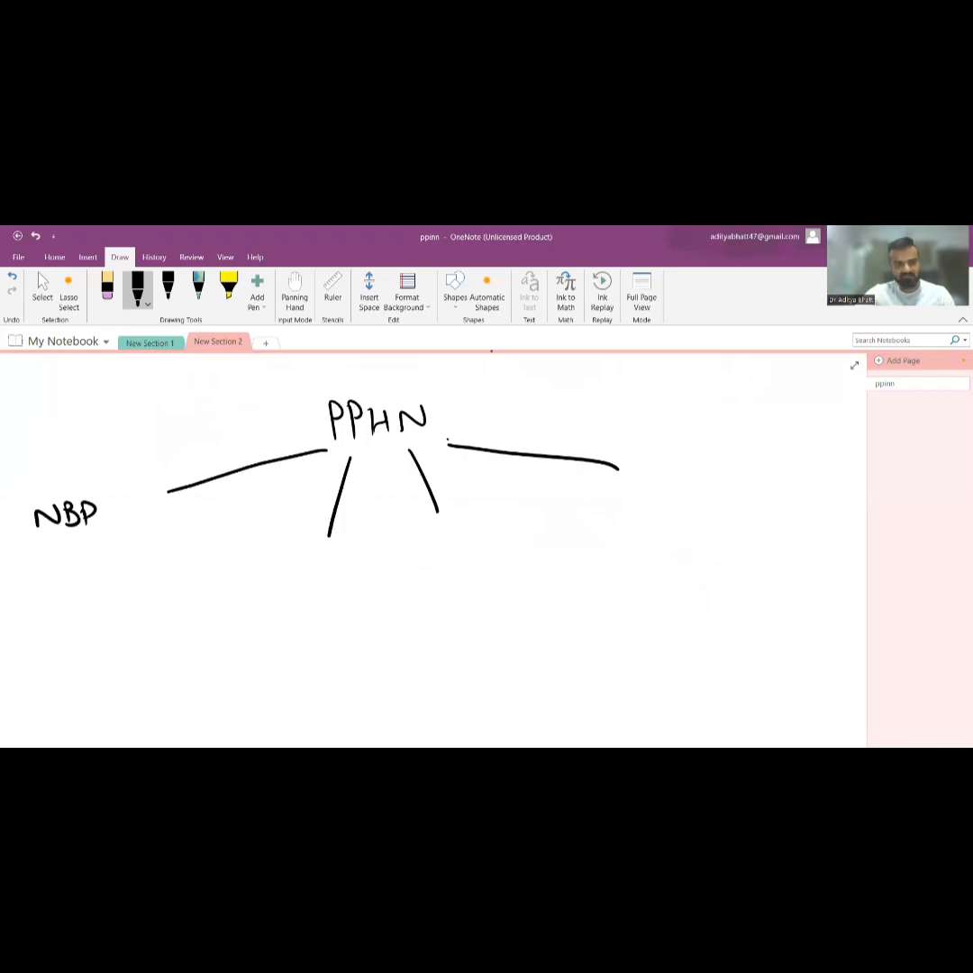
pyautogui.moveTo(36, 558); pyautogui.dragTo(117, 558)
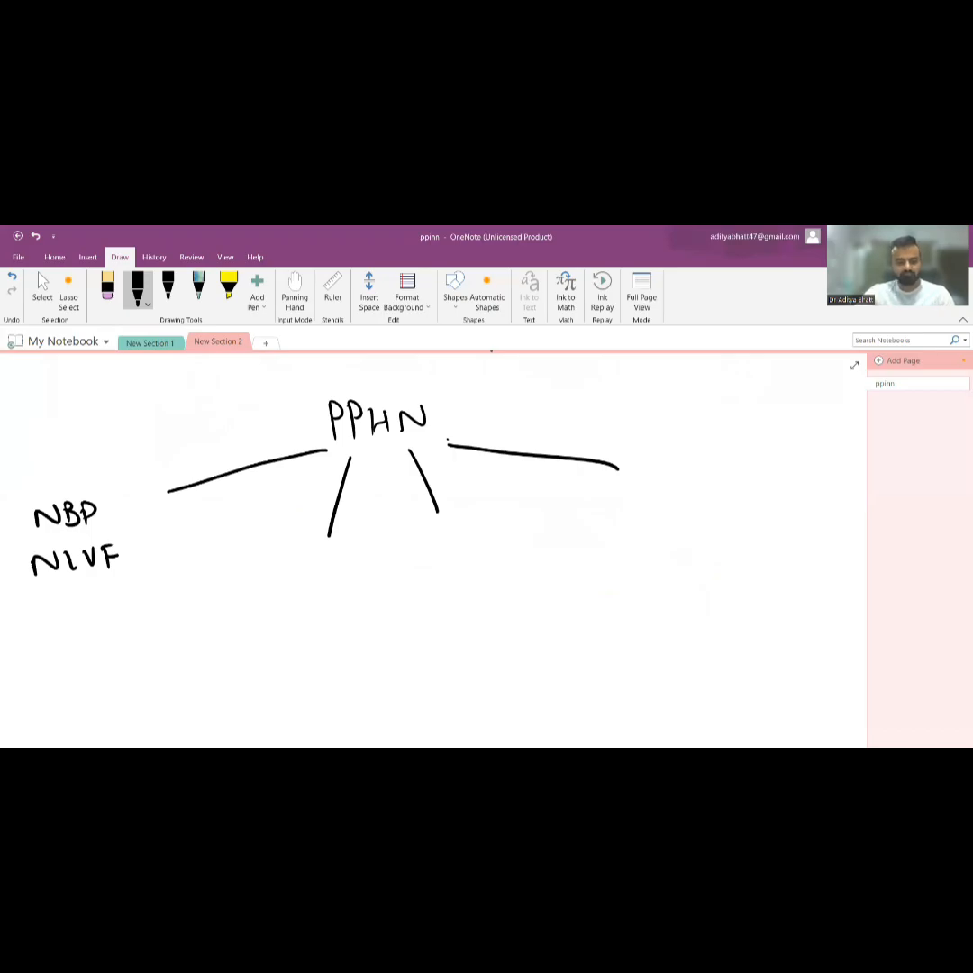
pyautogui.moveTo(244, 572); pyautogui.dragTo(284, 568)
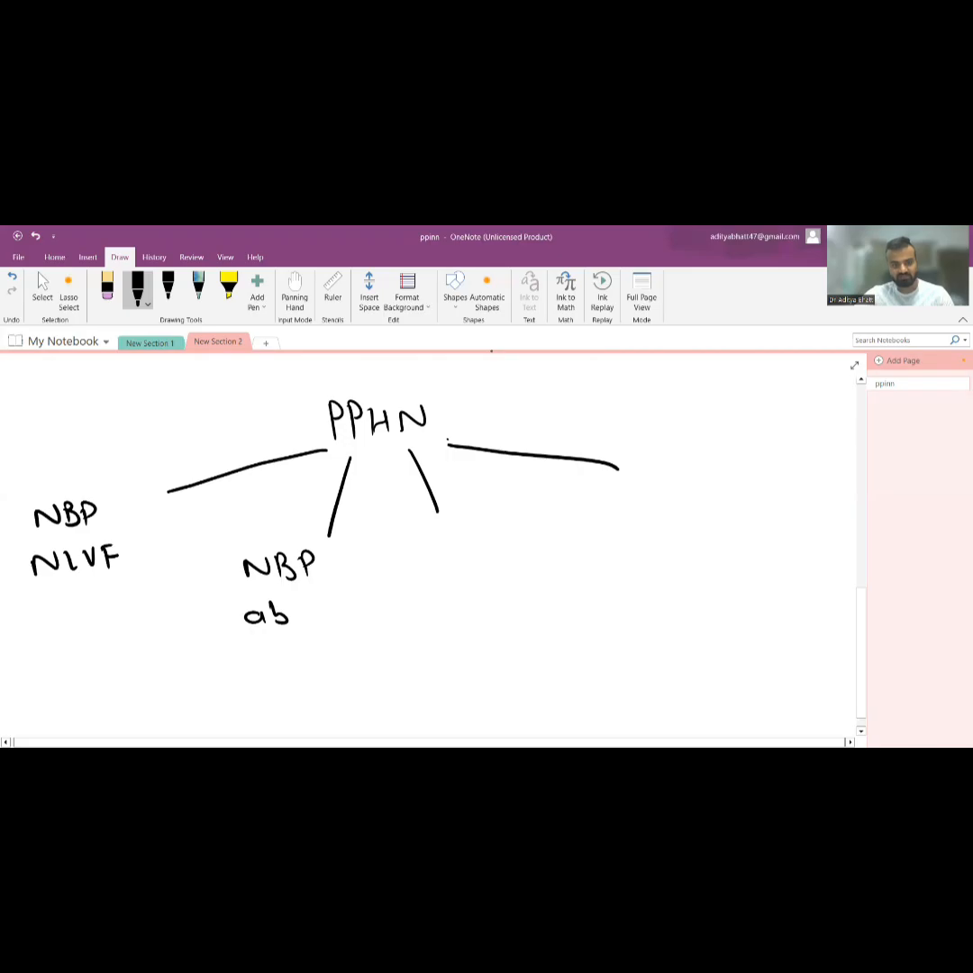
pyautogui.moveTo(288, 617); pyautogui.dragTo(355, 599)
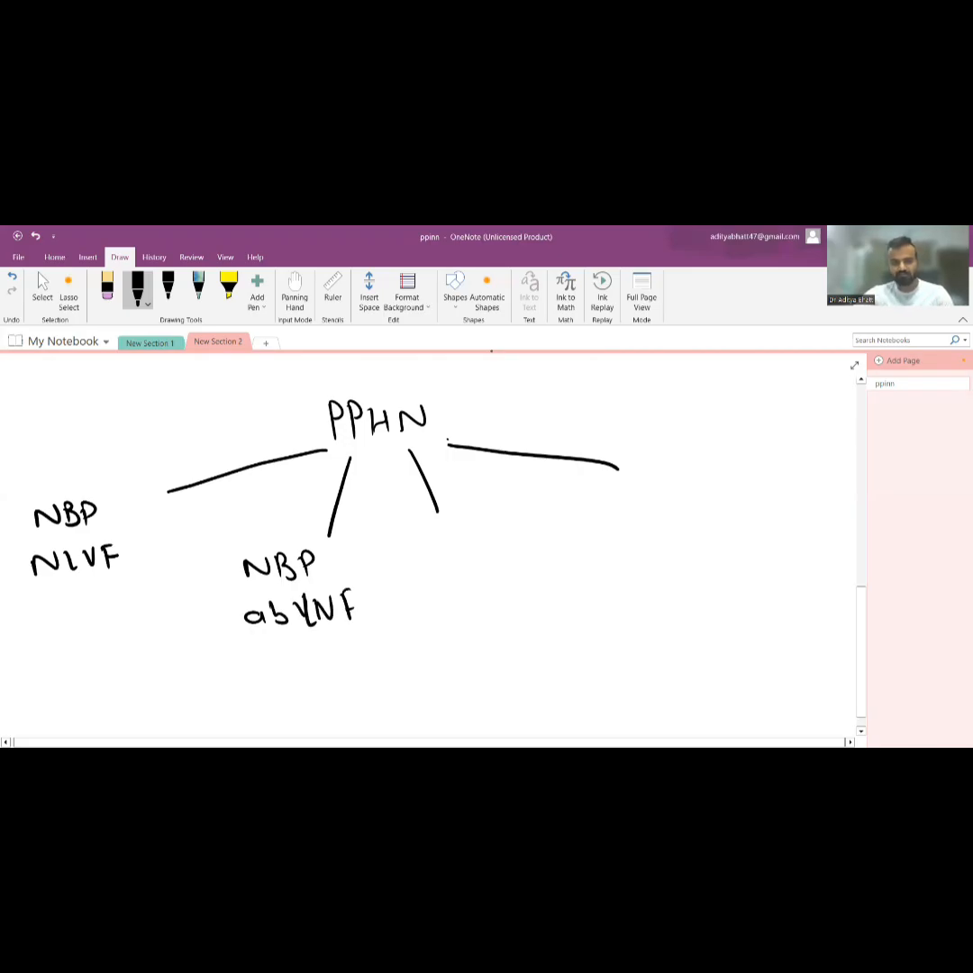
pyautogui.moveTo(387, 550); pyautogui.dragTo(464, 554)
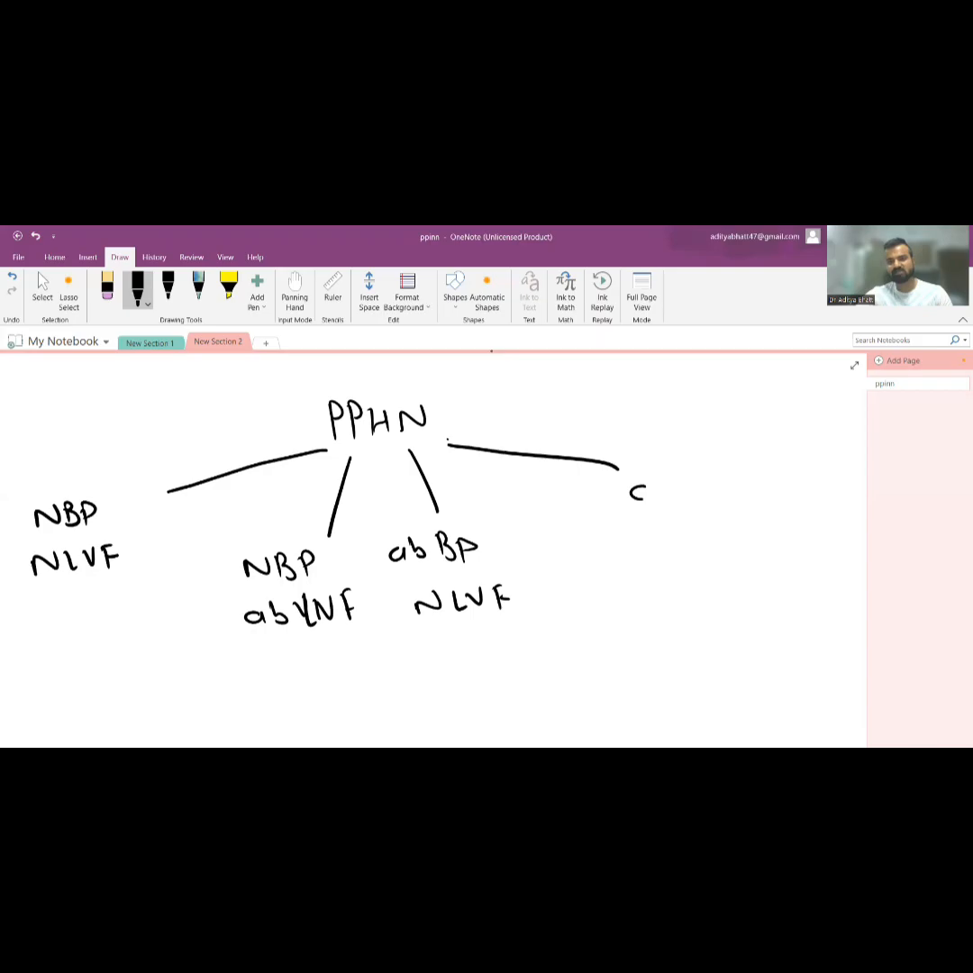
pyautogui.moveTo(630, 491); pyautogui.dragTo(734, 491)
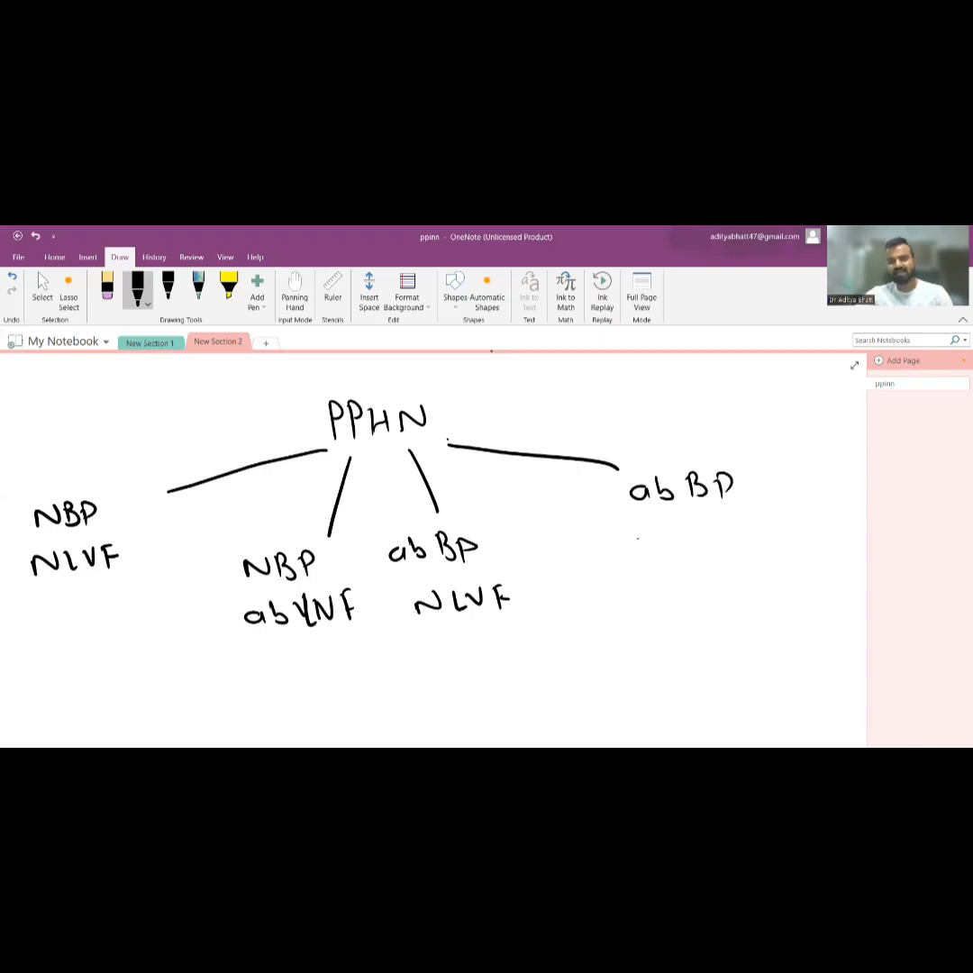
pyautogui.moveTo(631, 536); pyautogui.dragTo(756, 536)
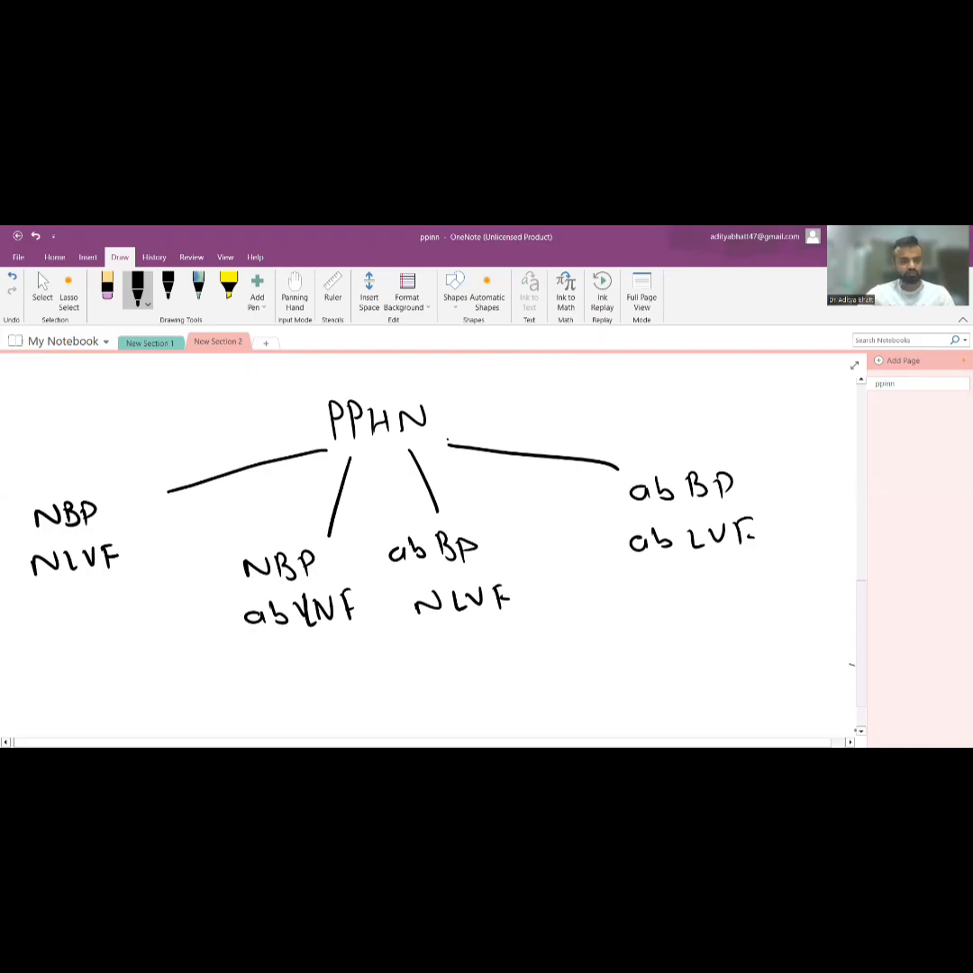
pyautogui.scroll(-3)
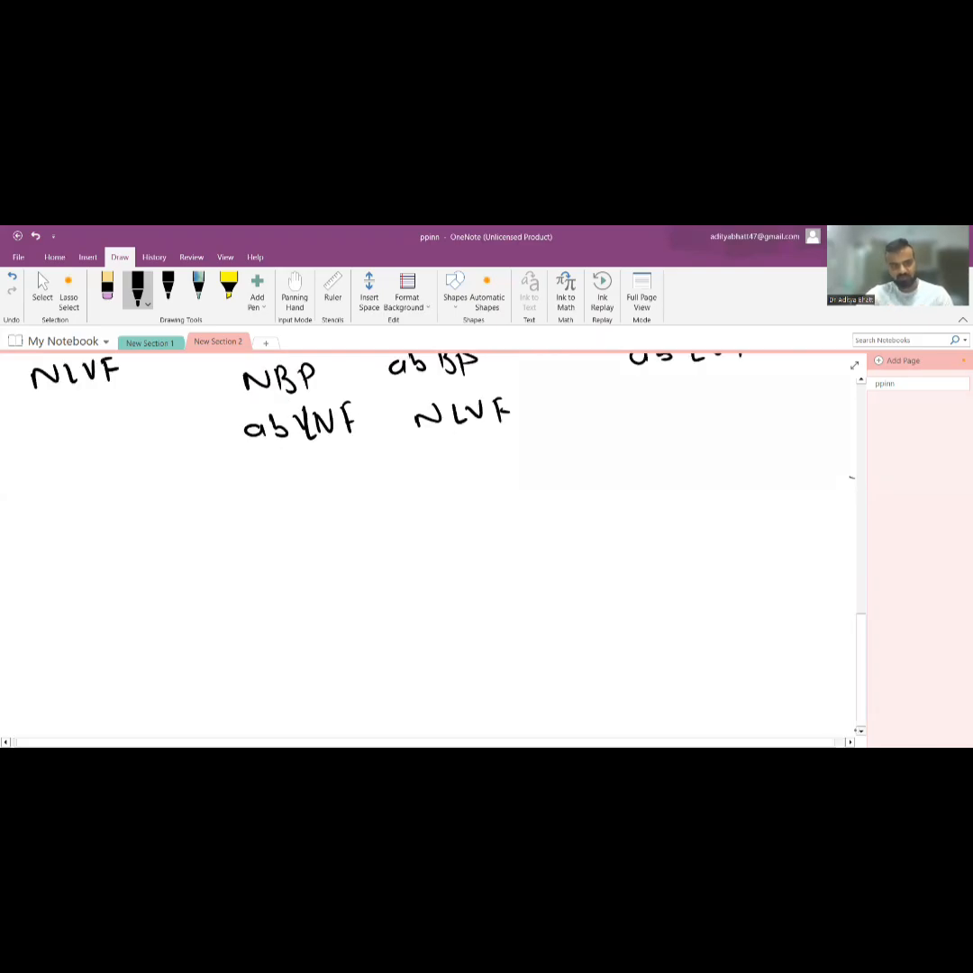
# - Write Doc NO, milrinone, IVF bolus and Ecmo under the four types, with an arrow below Doc NO
pyautogui.moveTo(14, 504); pyautogui.dragTo(61, 531)
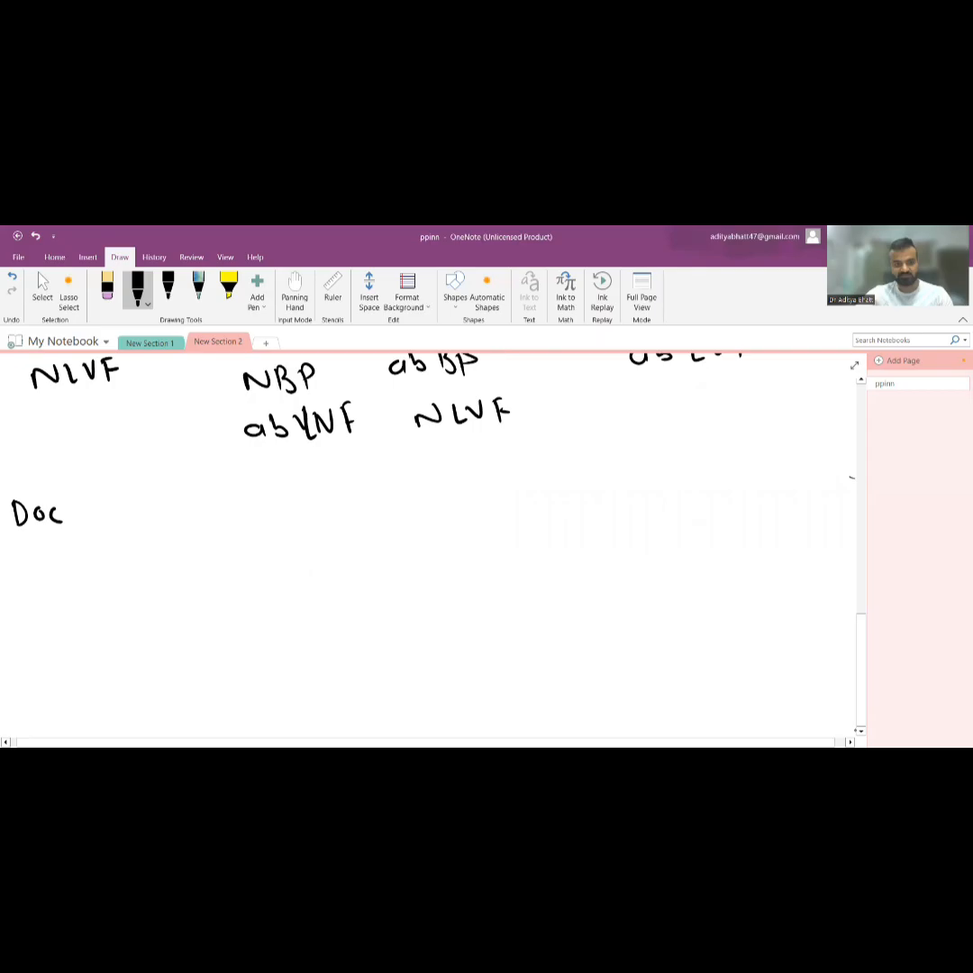
pyautogui.moveTo(91, 509); pyautogui.dragTo(140, 509)
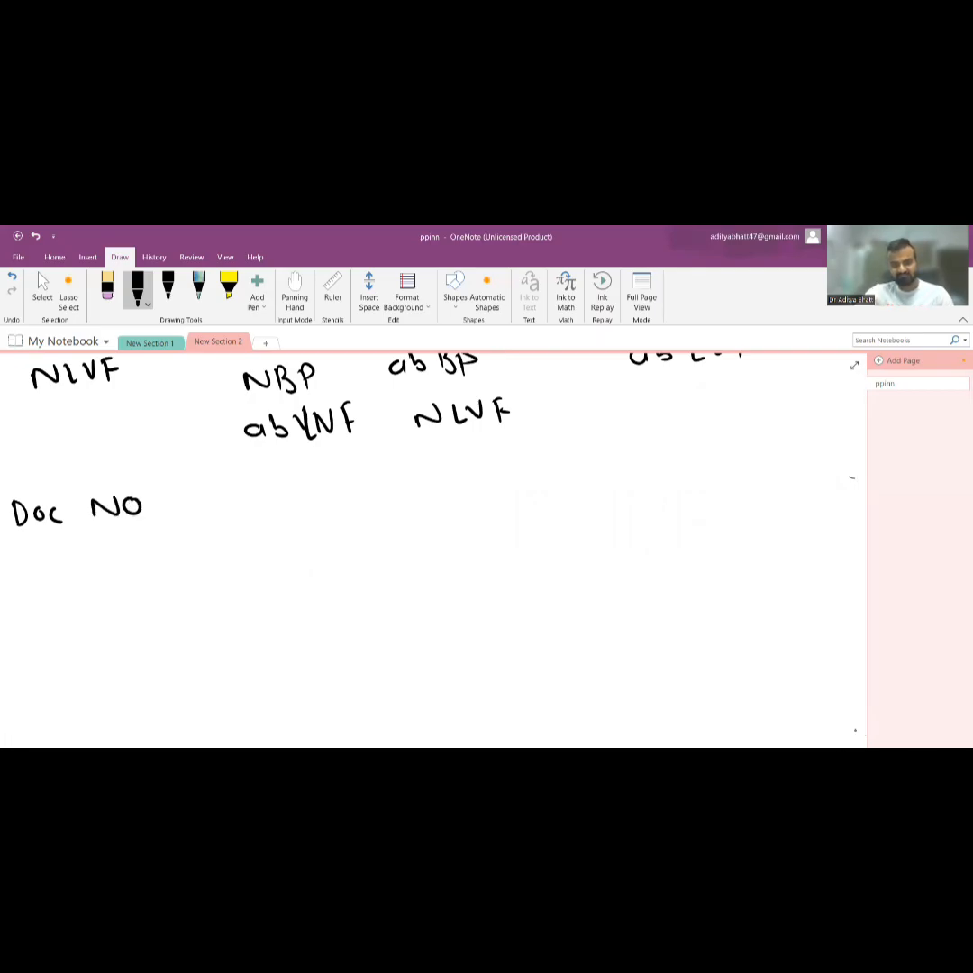
pyautogui.moveTo(244, 495); pyautogui.dragTo(329, 500)
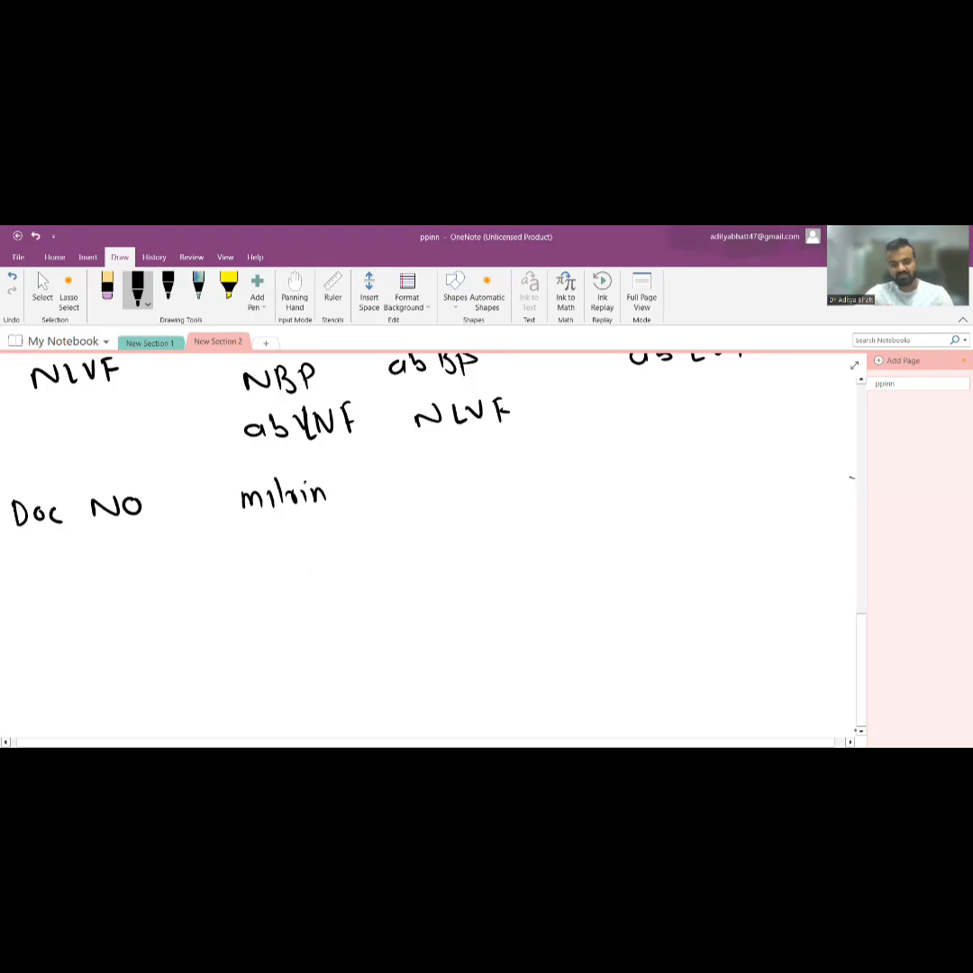
pyautogui.moveTo(333, 496); pyautogui.dragTo(392, 495)
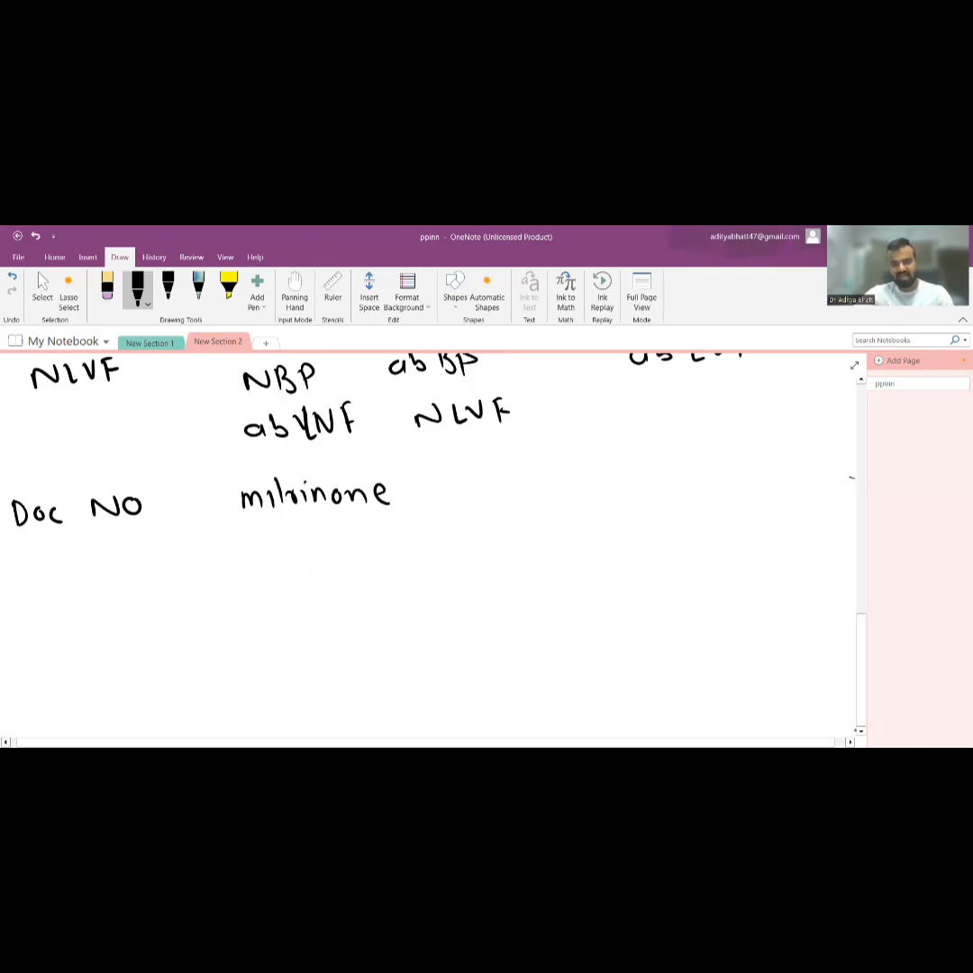
pyautogui.moveTo(433, 477); pyautogui.dragTo(491, 501)
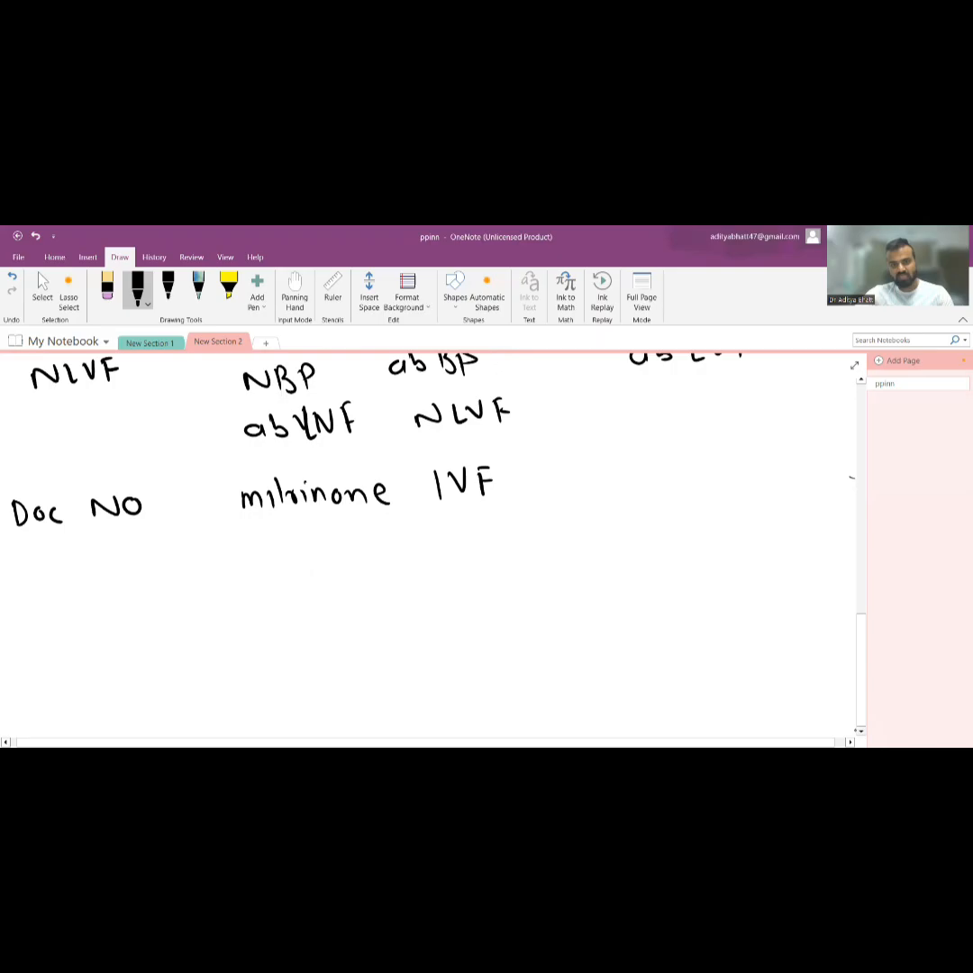
pyautogui.moveTo(509, 486); pyautogui.dragTo(595, 487)
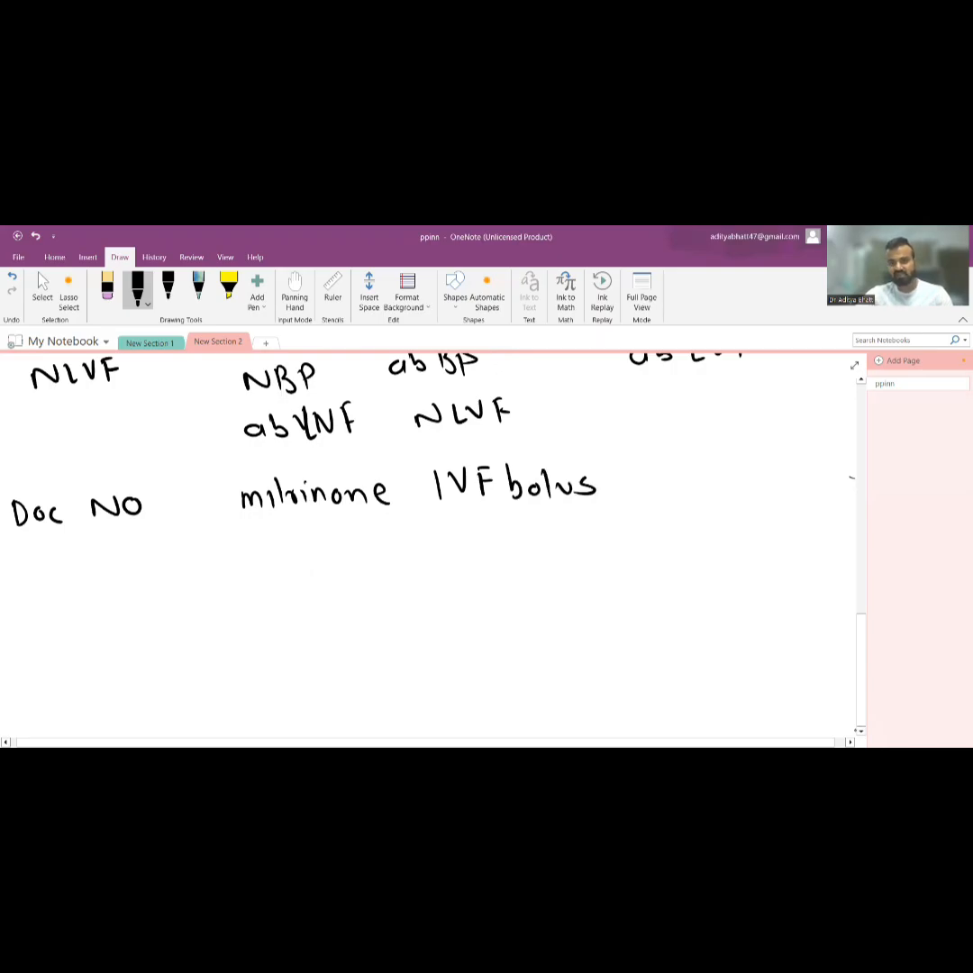
pyautogui.moveTo(671, 487); pyautogui.dragTo(721, 486)
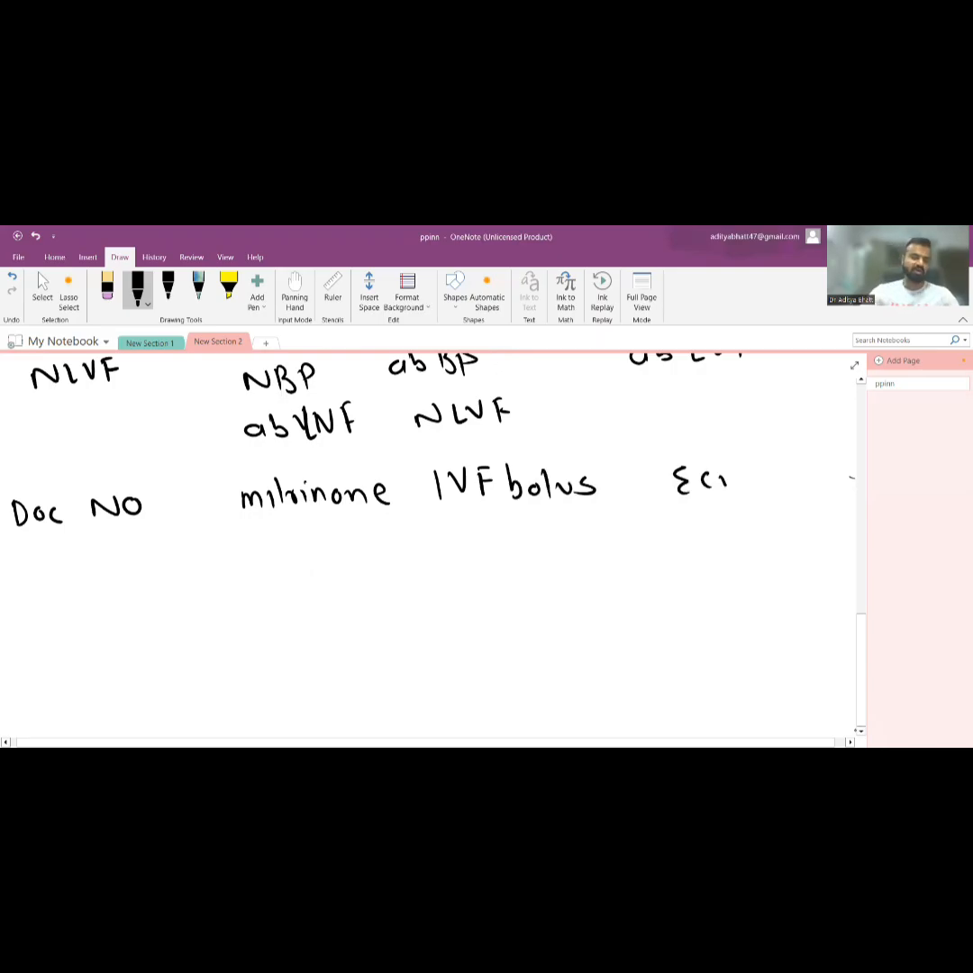
pyautogui.moveTo(710, 482); pyautogui.dragTo(774, 482)
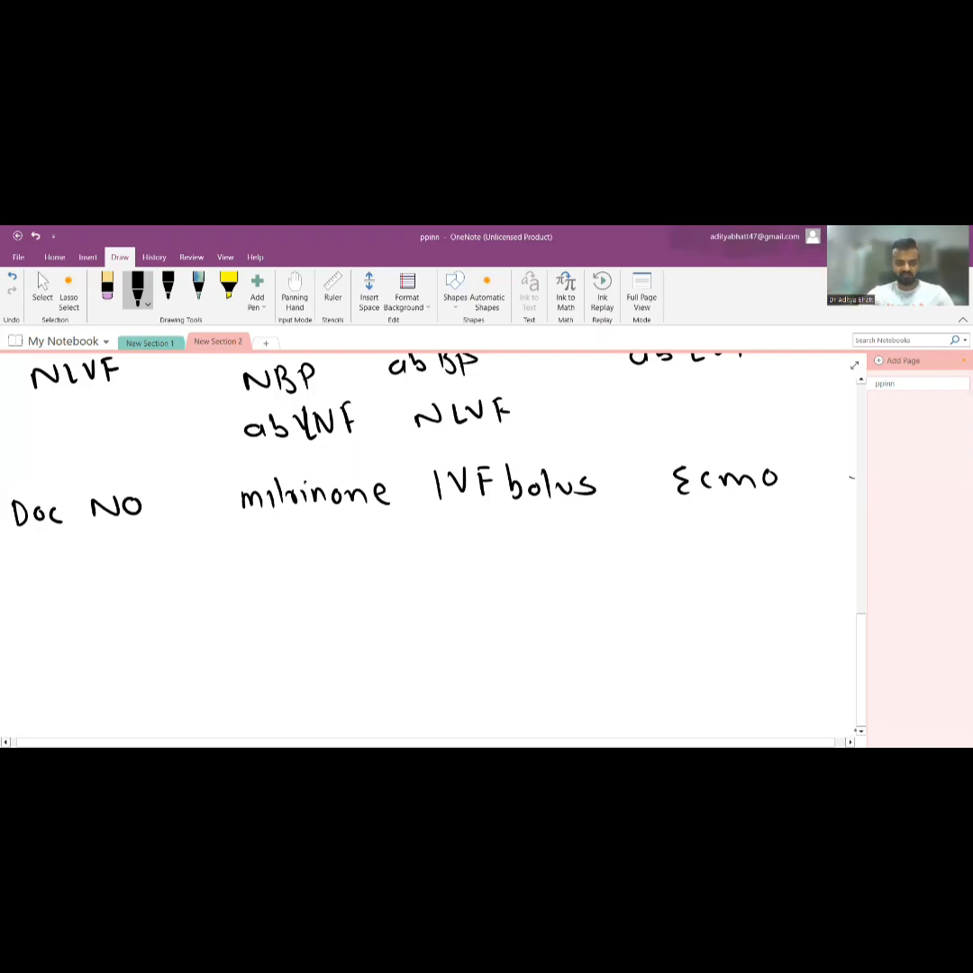
pyautogui.moveTo(116, 532); pyautogui.dragTo(108, 576)
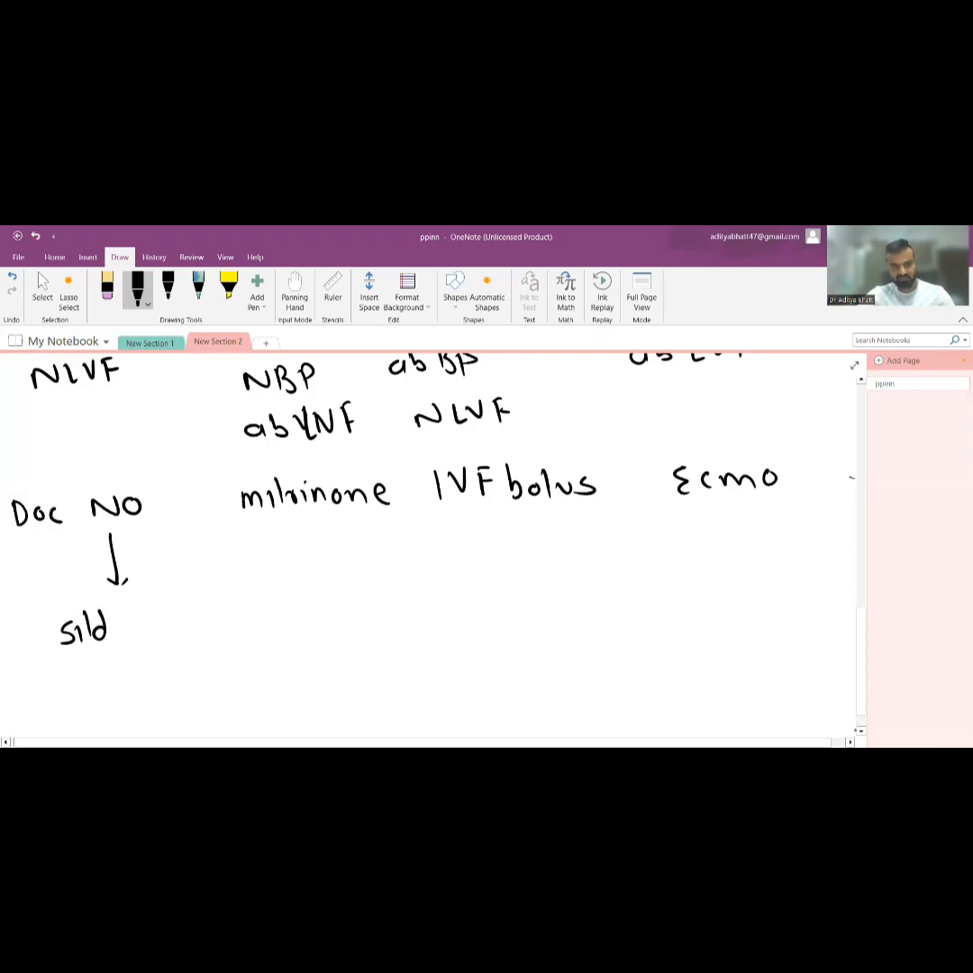
# - Write sildenafil below Doc NO and c/iNO under milrinone, then bracket IVF bolus with Ecmo
pyautogui.moveTo(103, 628); pyautogui.dragTo(166, 628)
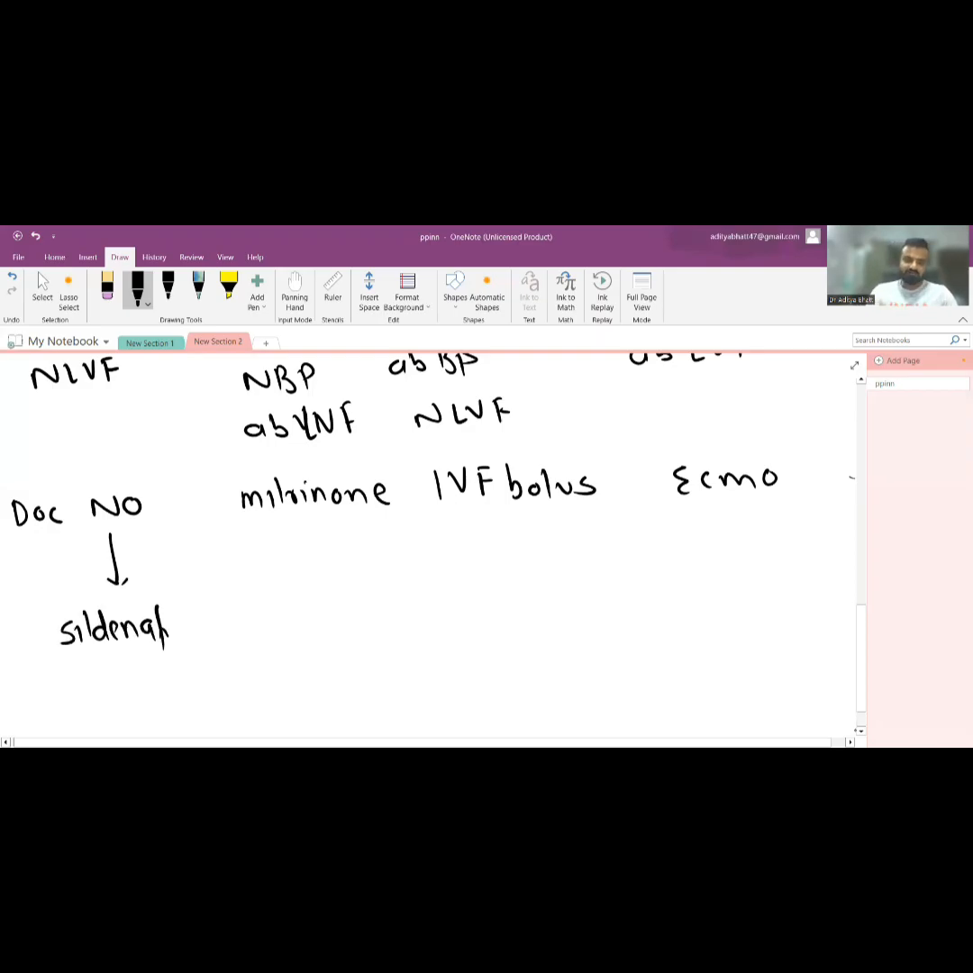
pyautogui.moveTo(153, 630); pyautogui.dragTo(190, 631)
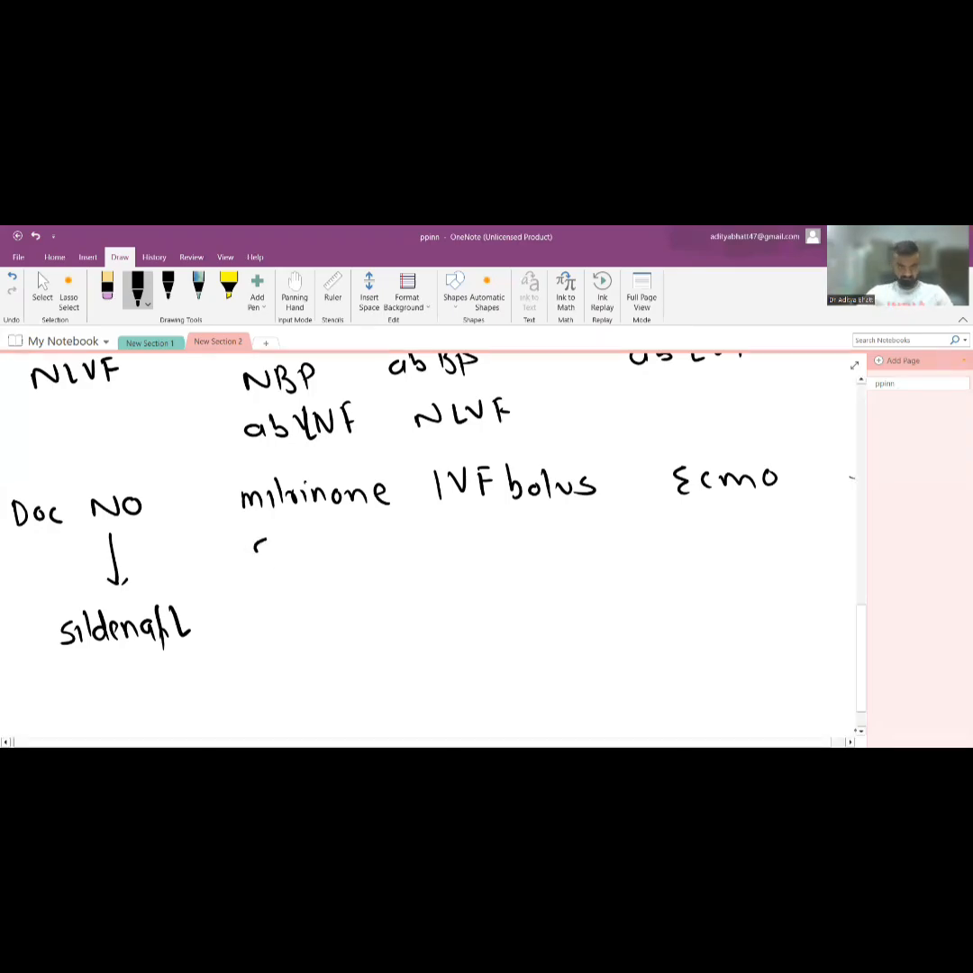
pyautogui.moveTo(252, 540); pyautogui.dragTo(293, 558)
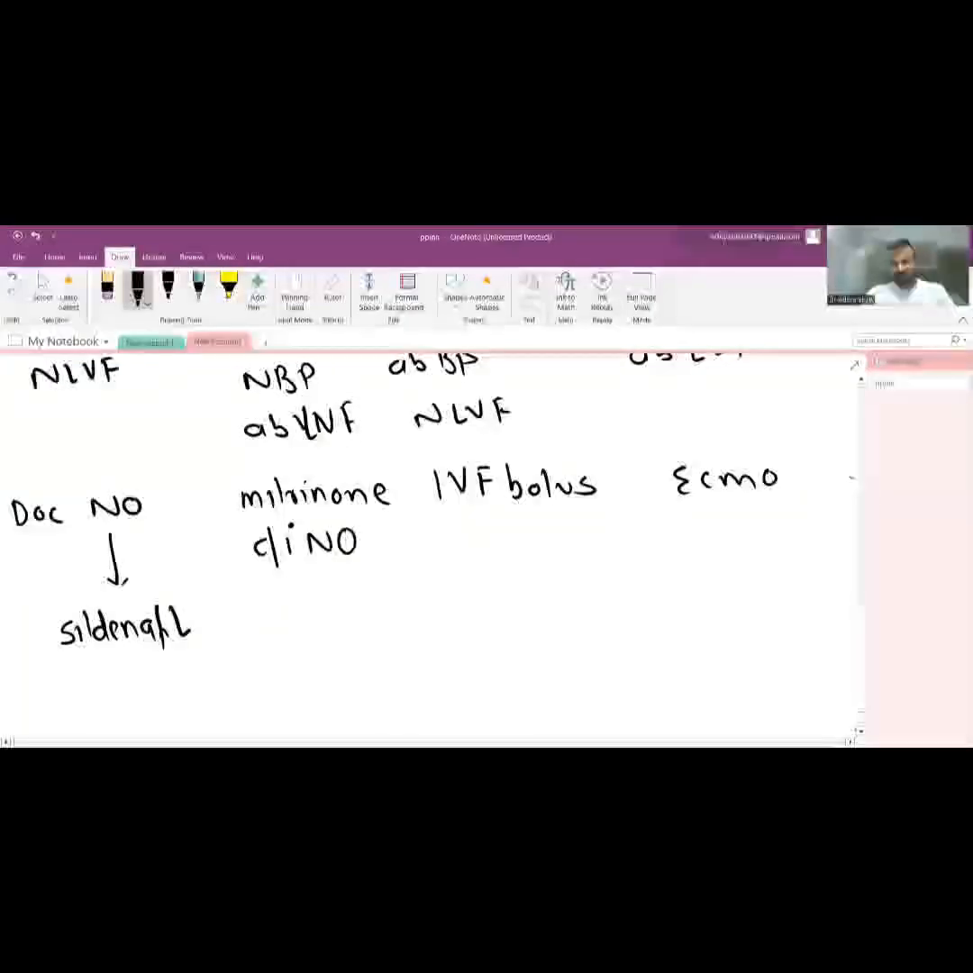
pyautogui.moveTo(505, 513); pyautogui.dragTo(694, 541)
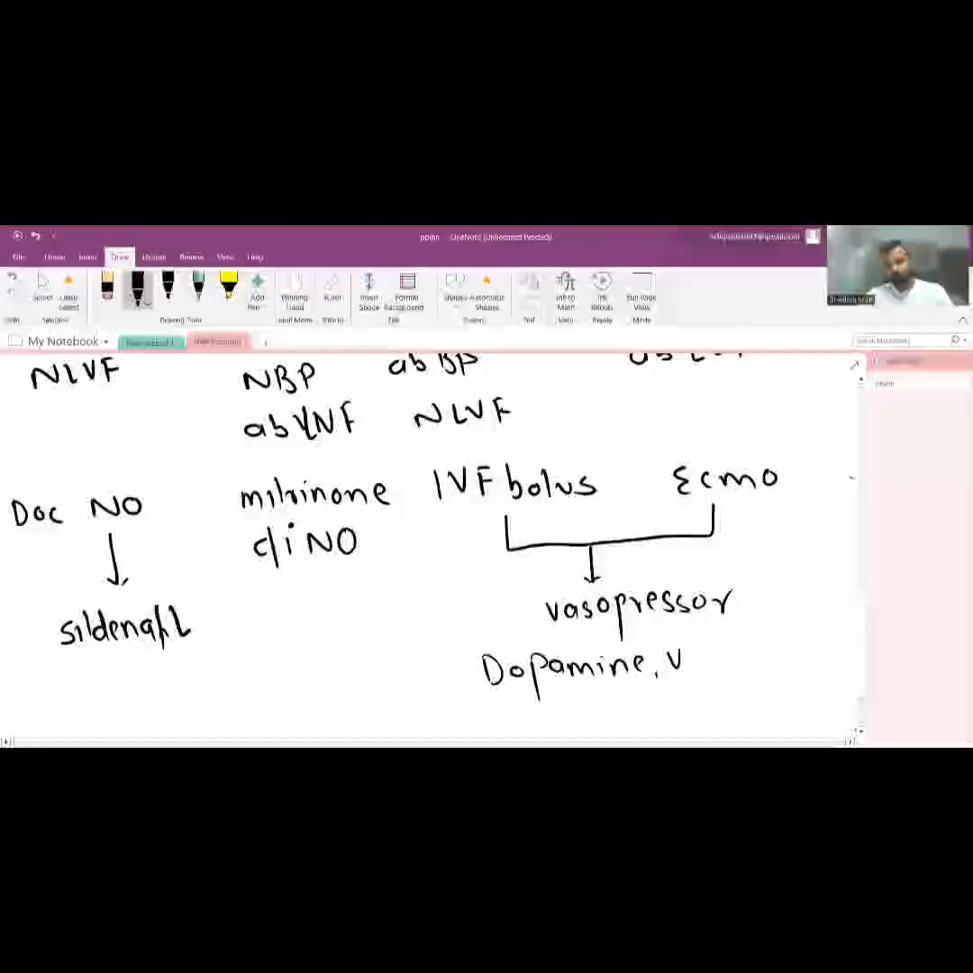
# - Write 'vasopressin' beside Dopamine as the second vasopressor
pyautogui.write('vase')
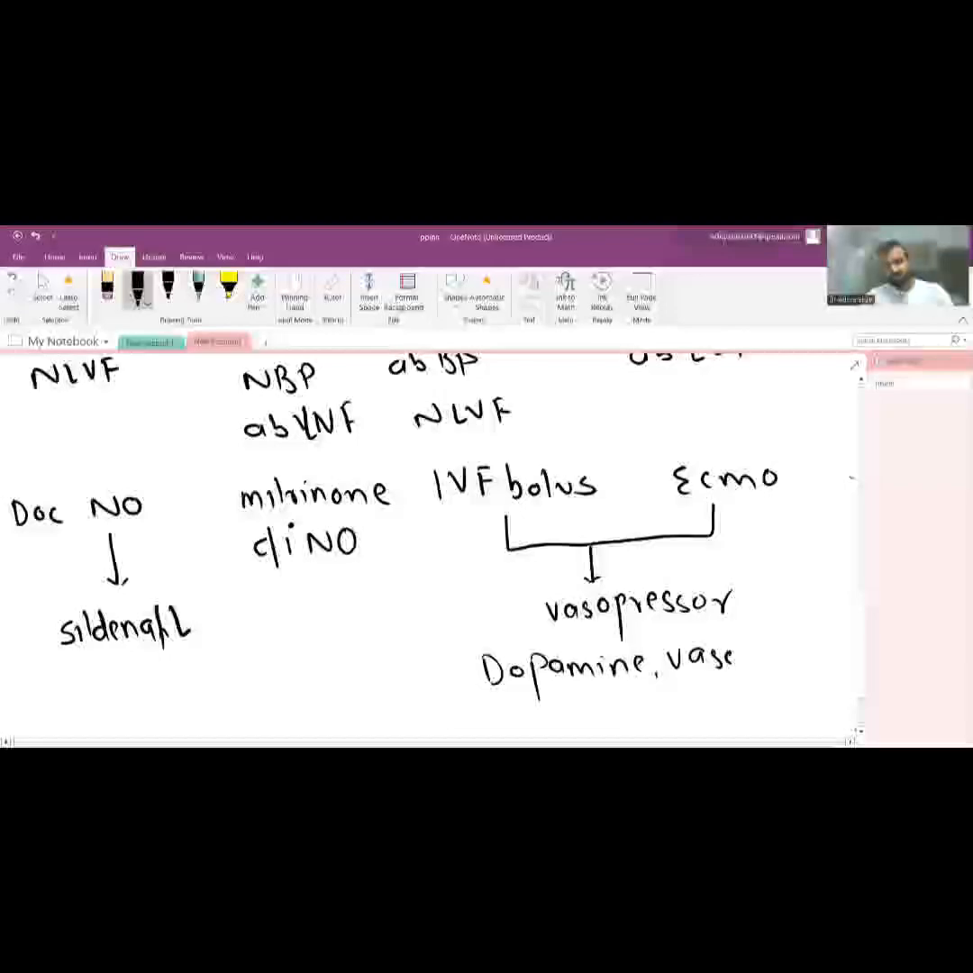
pyautogui.moveTo(735, 658); pyautogui.dragTo(833, 662)
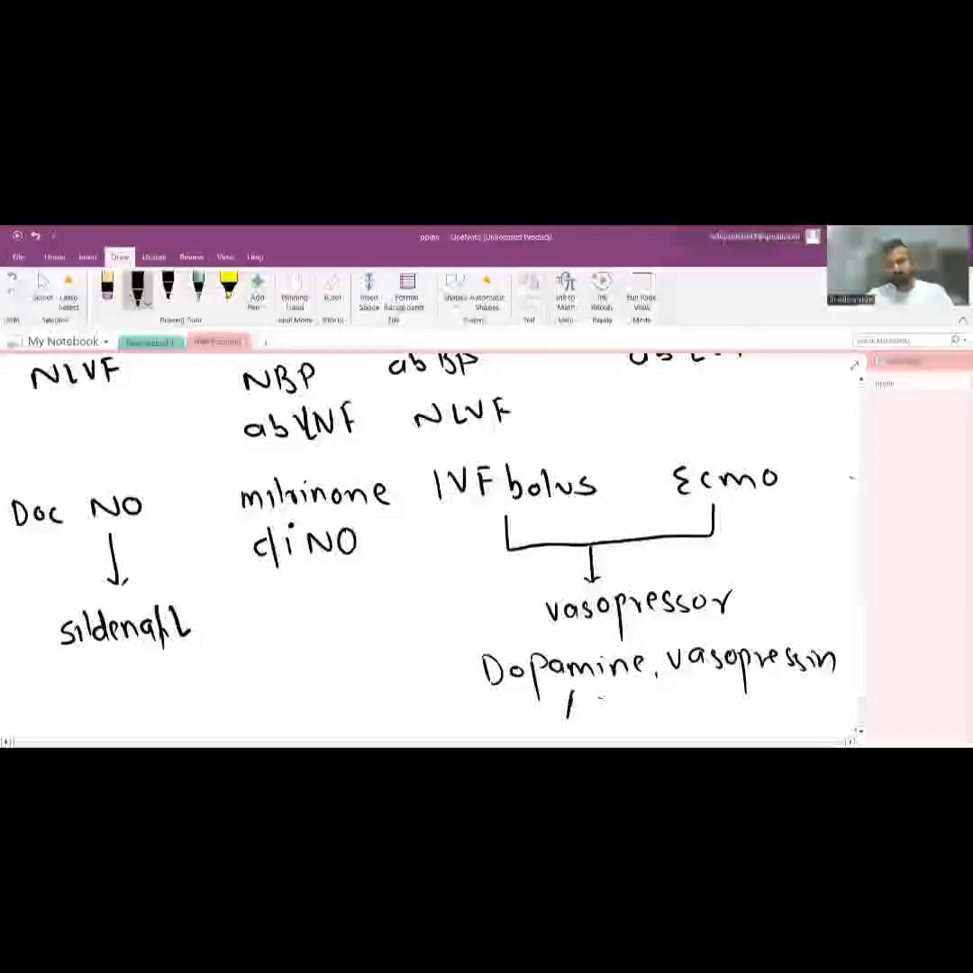